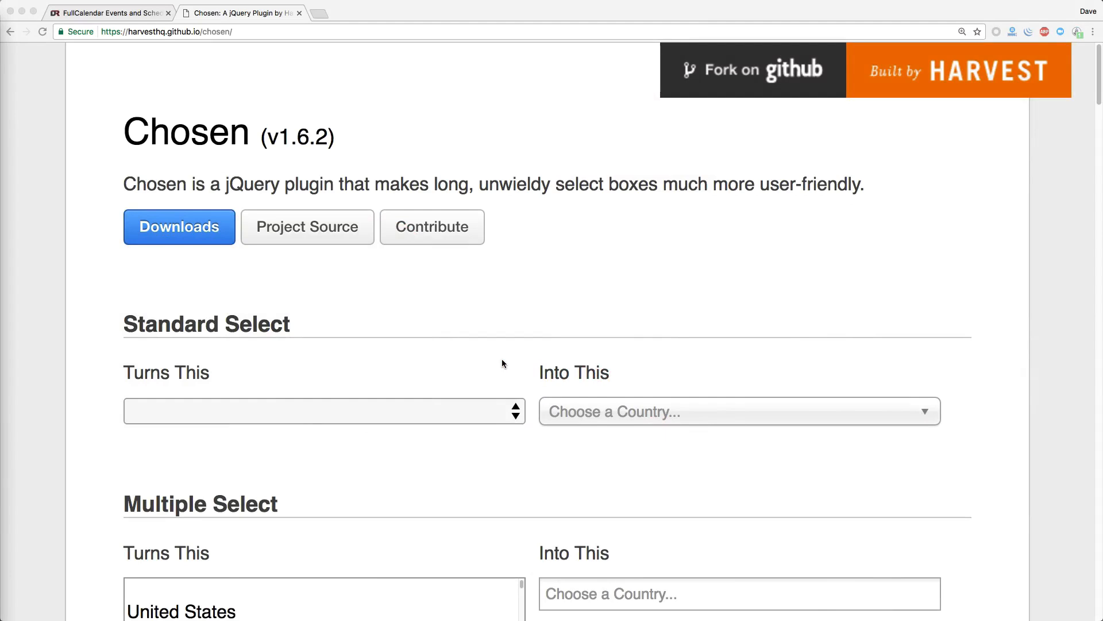
# - Compare the plain country select with the searchable Chosen picker, searching 'japan' and choosing United Kingdom
pyautogui.click(323, 411)
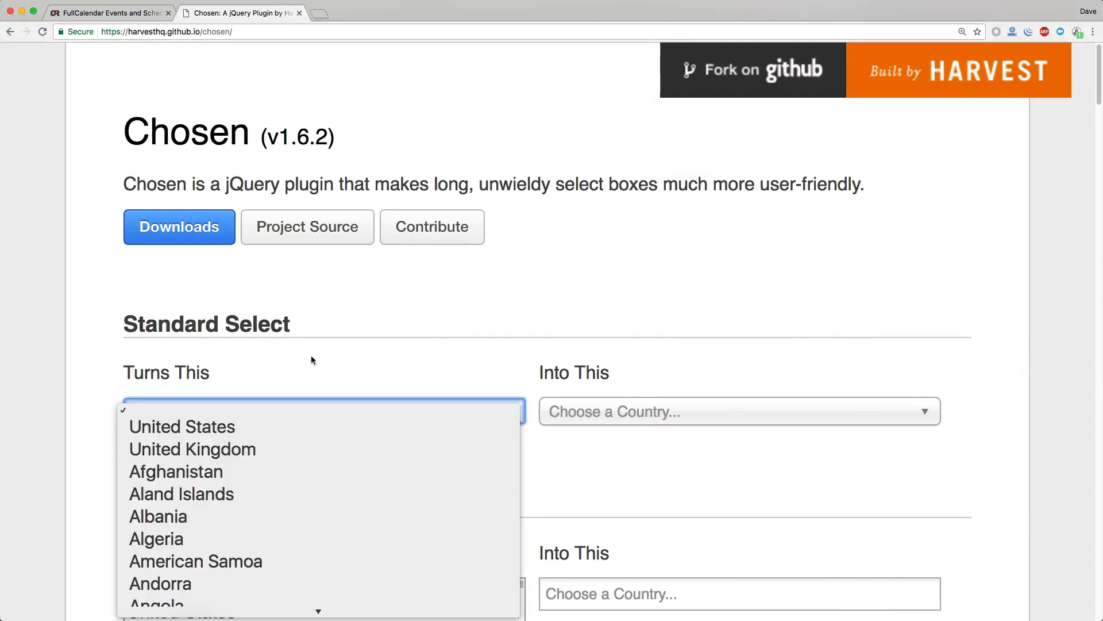
pyautogui.moveTo(433, 449)
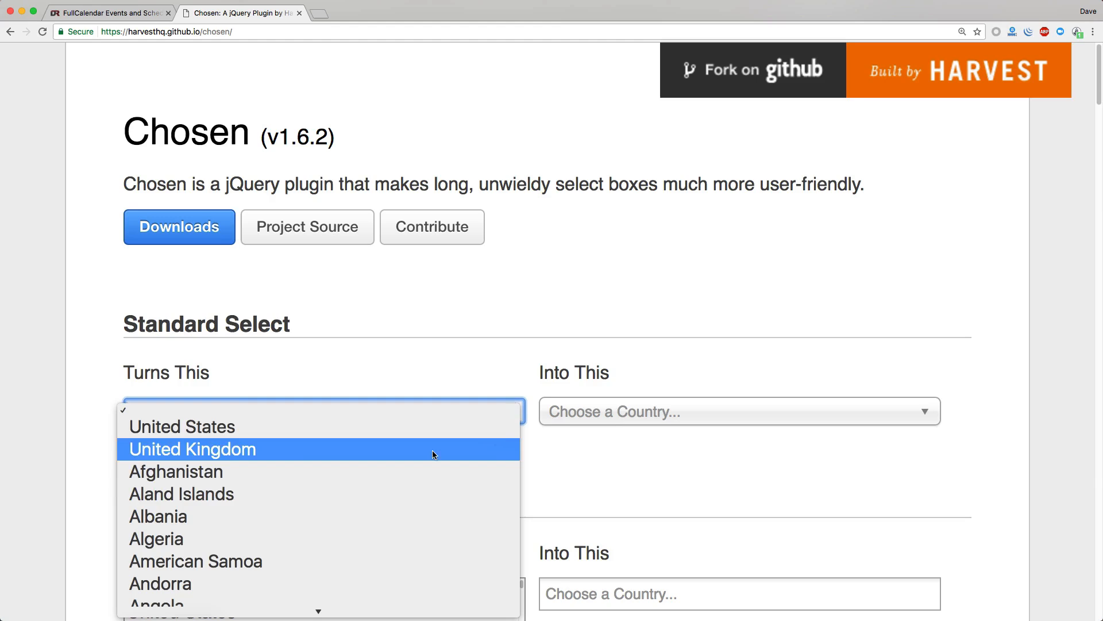
pyautogui.click(739, 412)
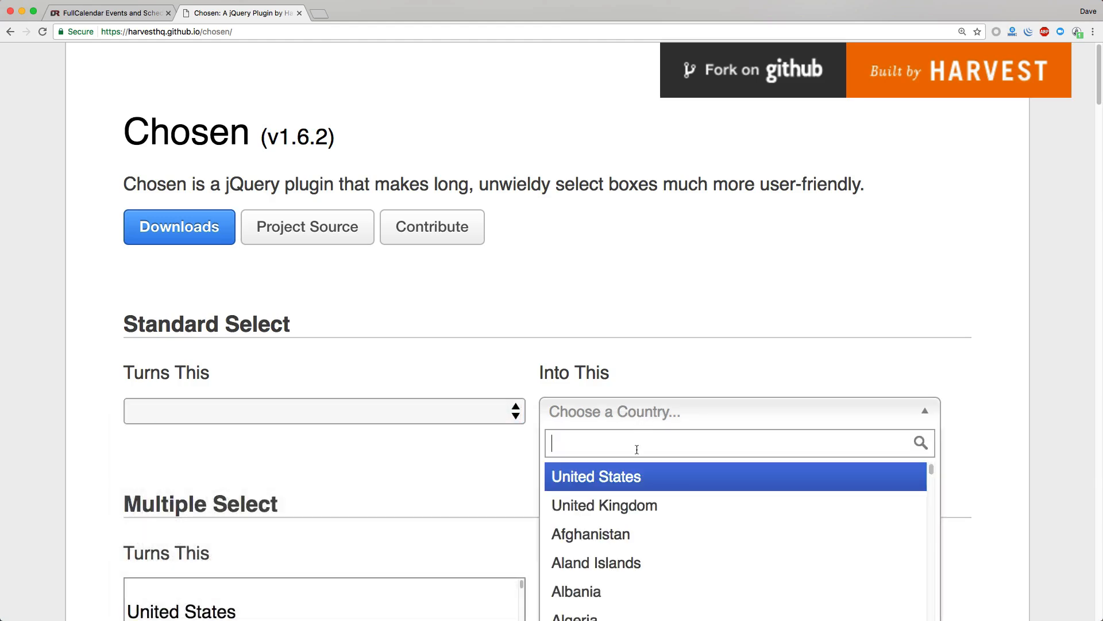
pyautogui.write('japan')
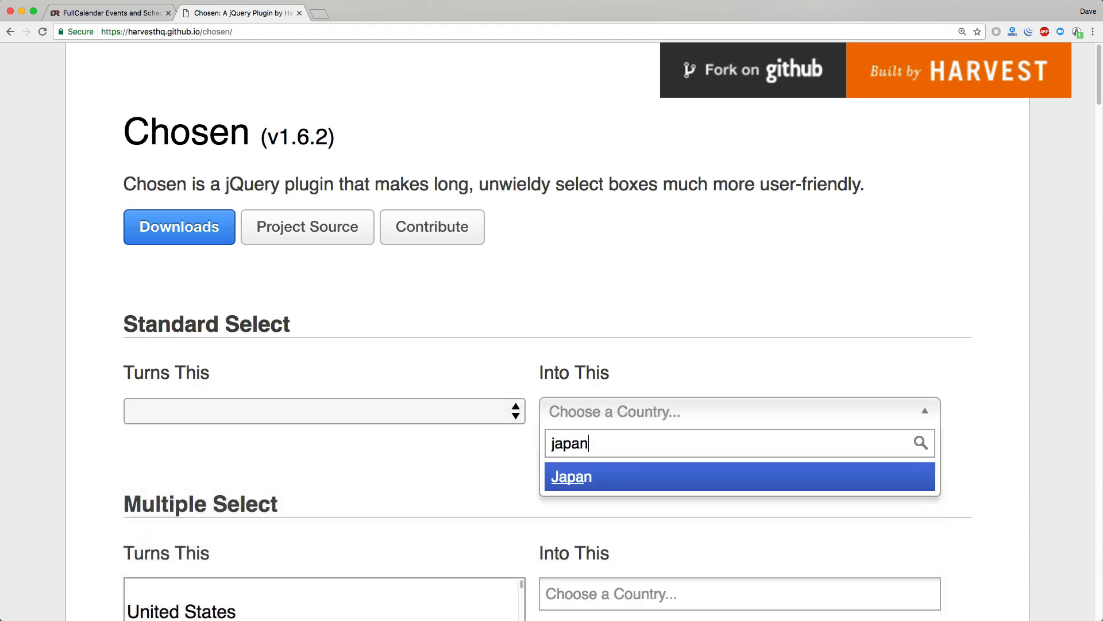
pyautogui.moveTo(432, 437)
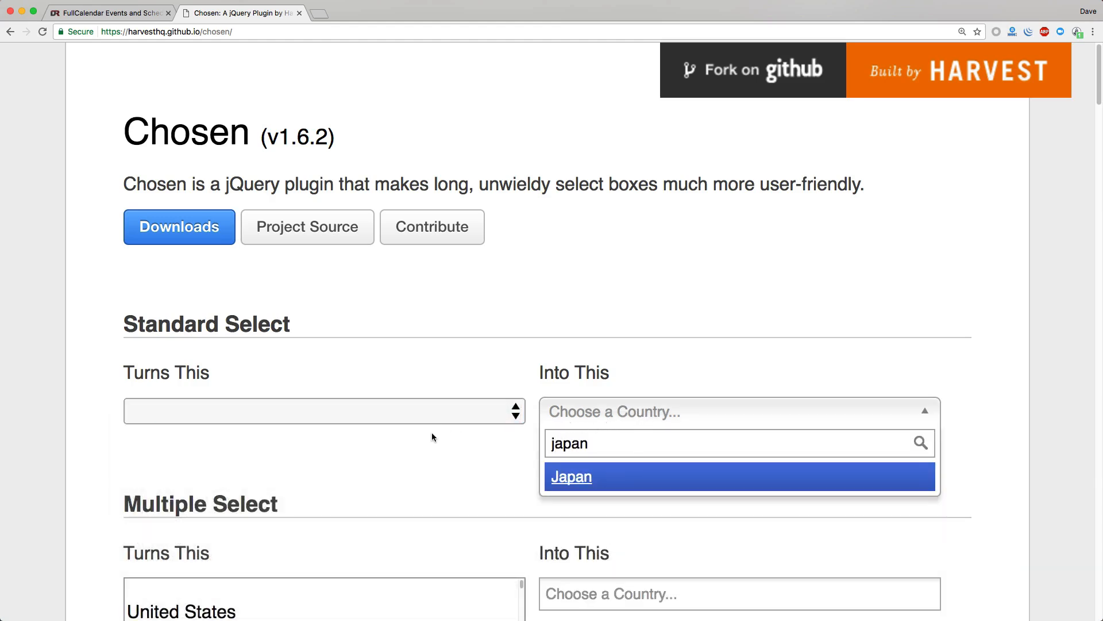
pyautogui.scroll(-3)
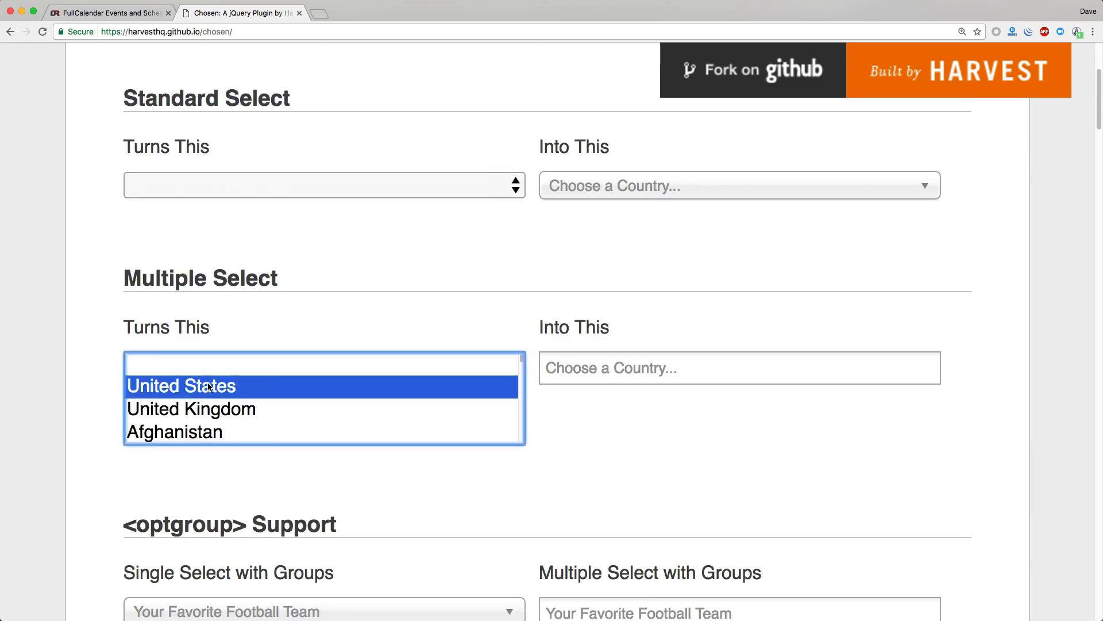
pyautogui.click(191, 408)
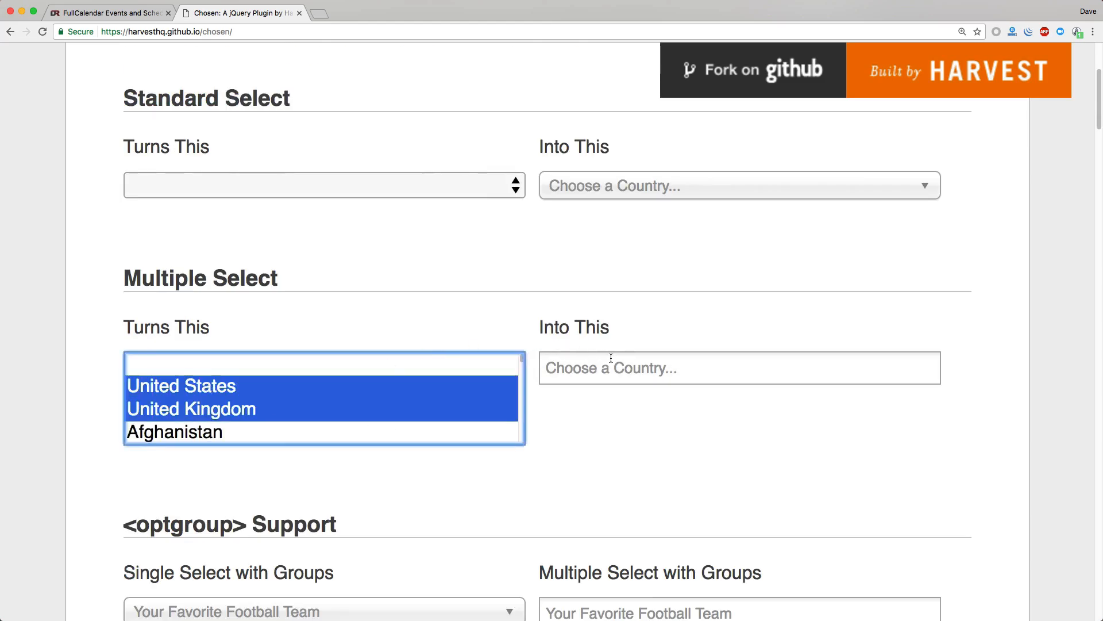
pyautogui.click(739, 367)
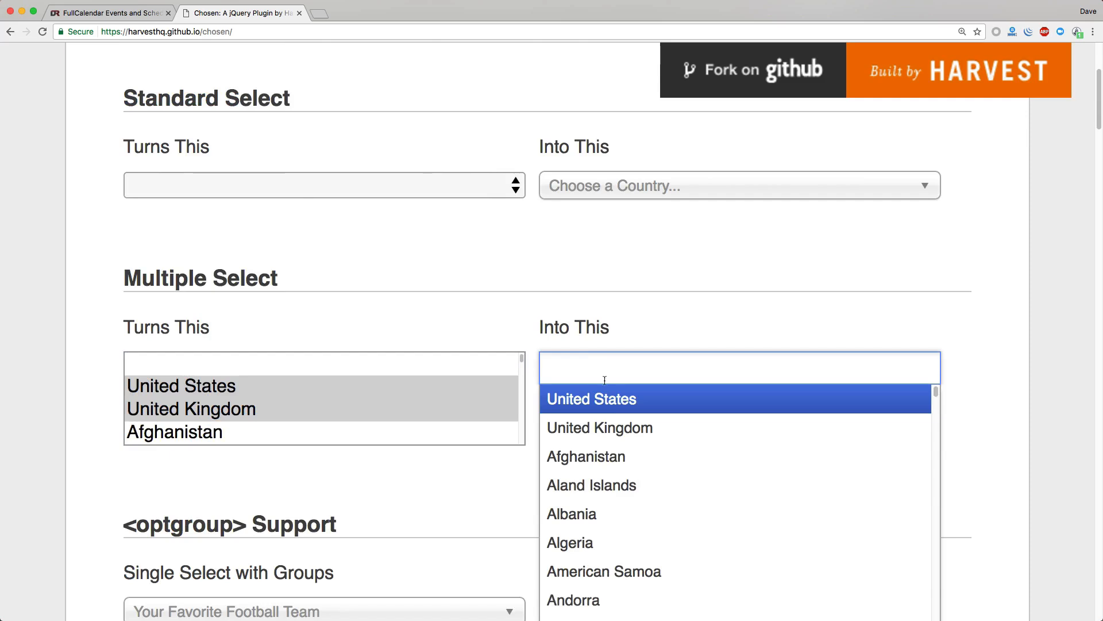
pyautogui.click(599, 427)
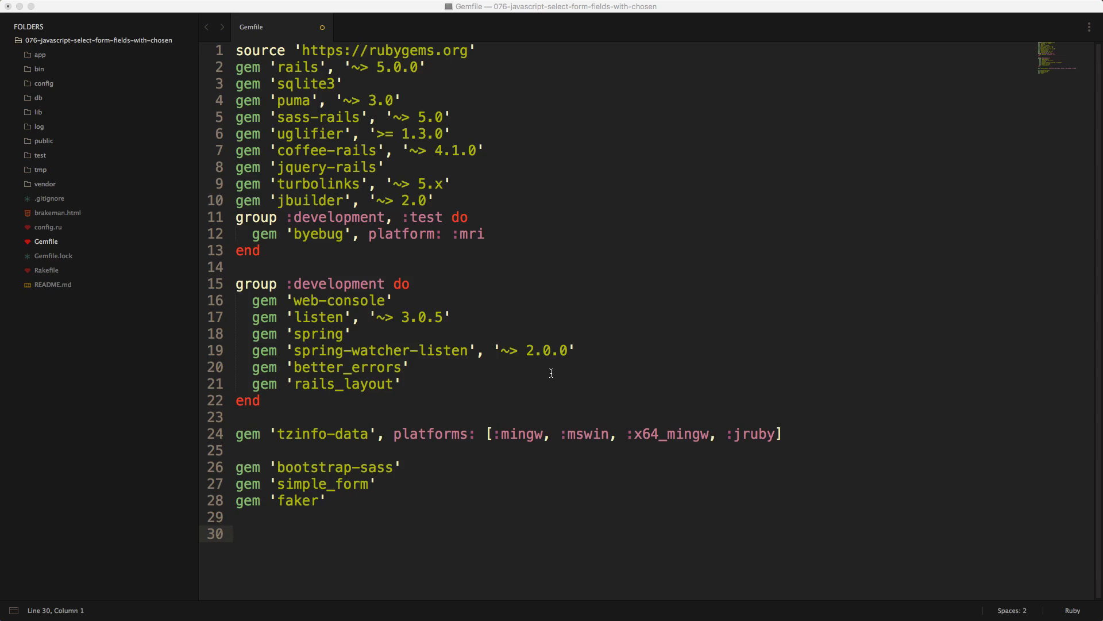
pyautogui.moveTo(473, 510)
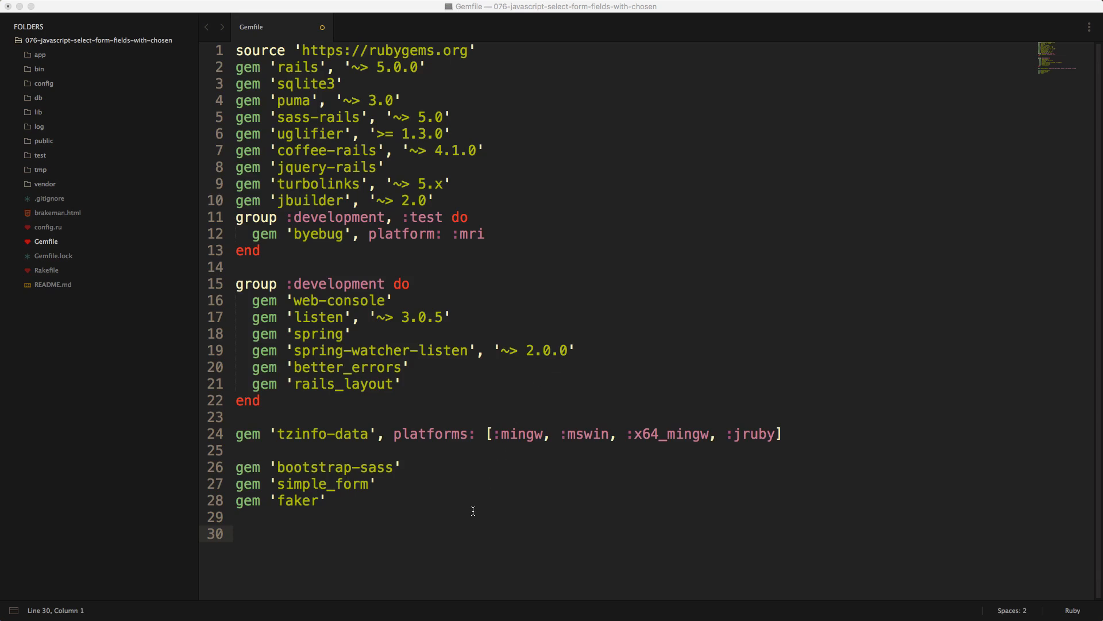
# - Add the rails-assets.org source block to the Gemfile and require chosen in the asset manifests
pyautogui.write("source 'https://rails-assets.org' do")
pyautogui.write("gem 'rails-assets-chosen'")
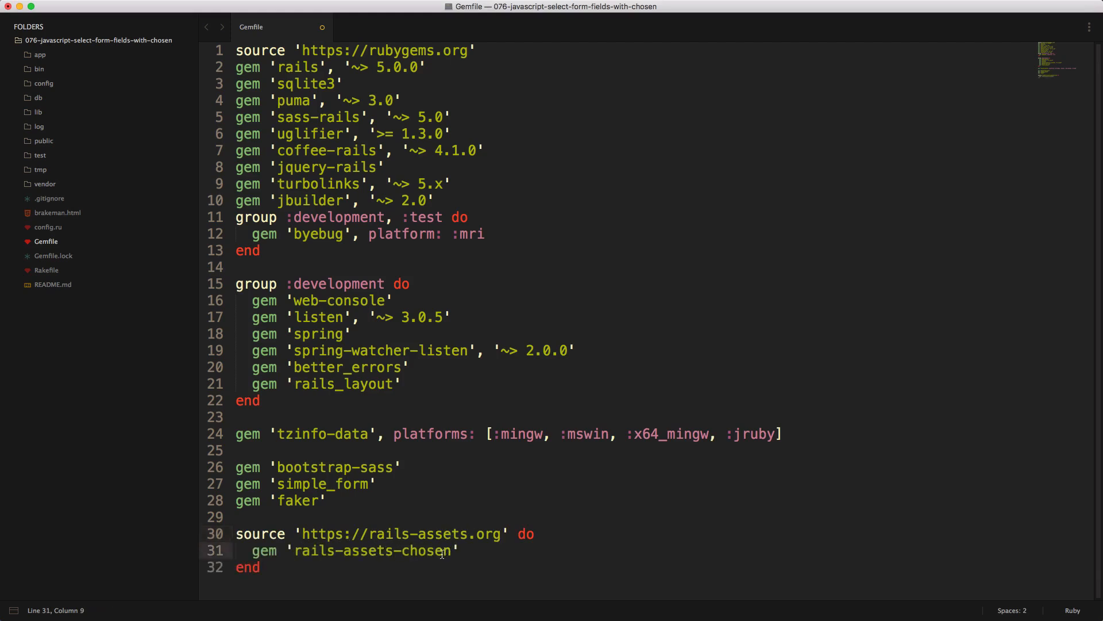
pyautogui.moveTo(422, 543)
pyautogui.write("gem 'rails-assets-chosen-bootstrap'")
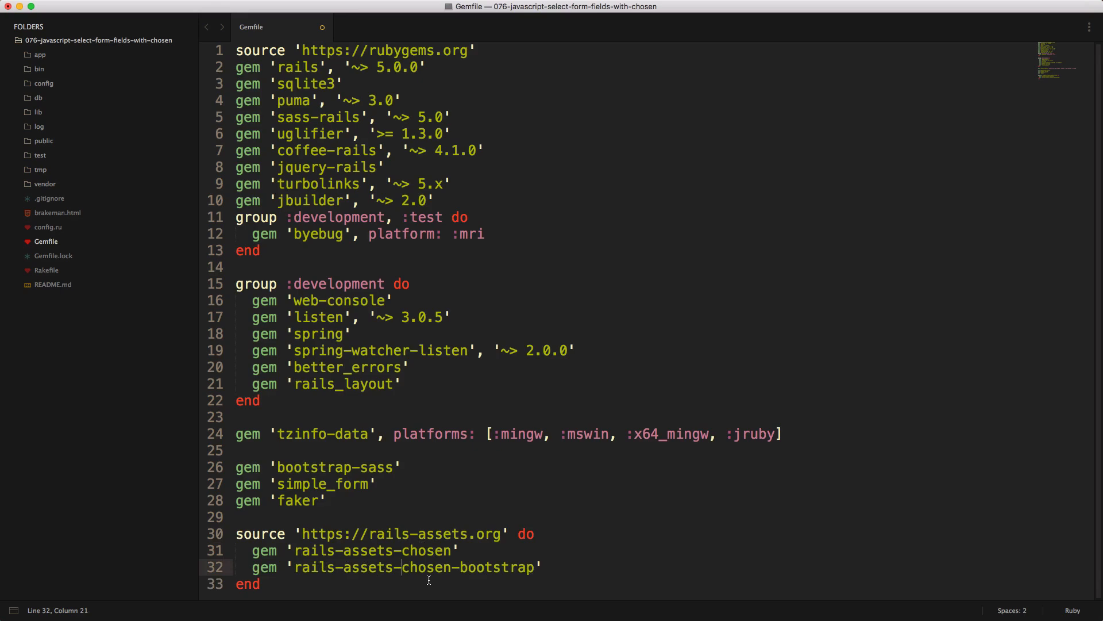
pyautogui.click(81, 141)
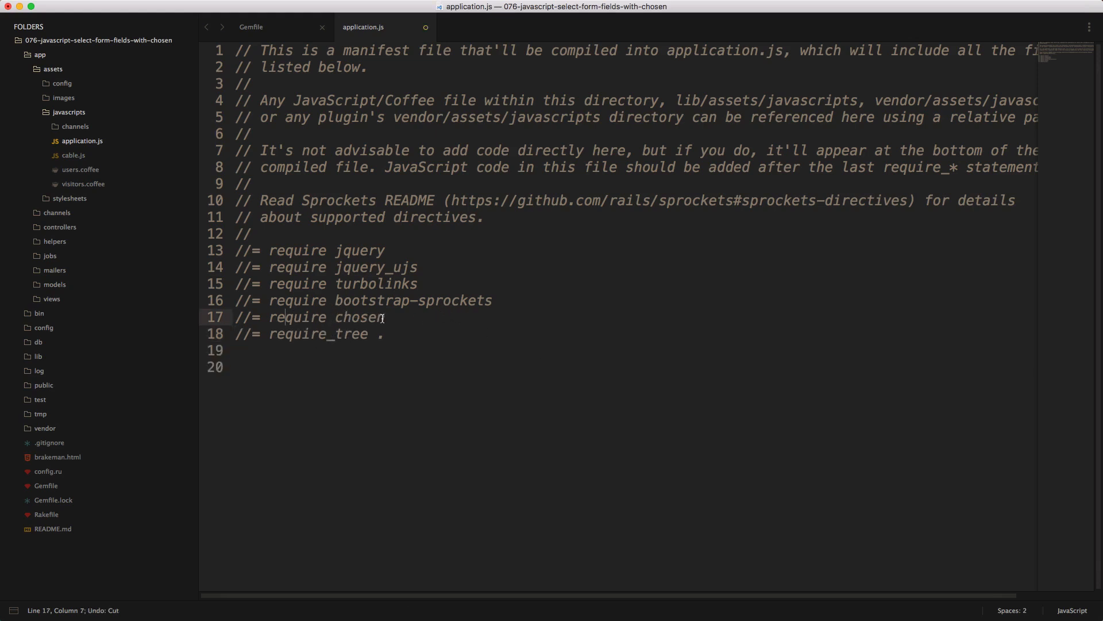
pyautogui.click(85, 212)
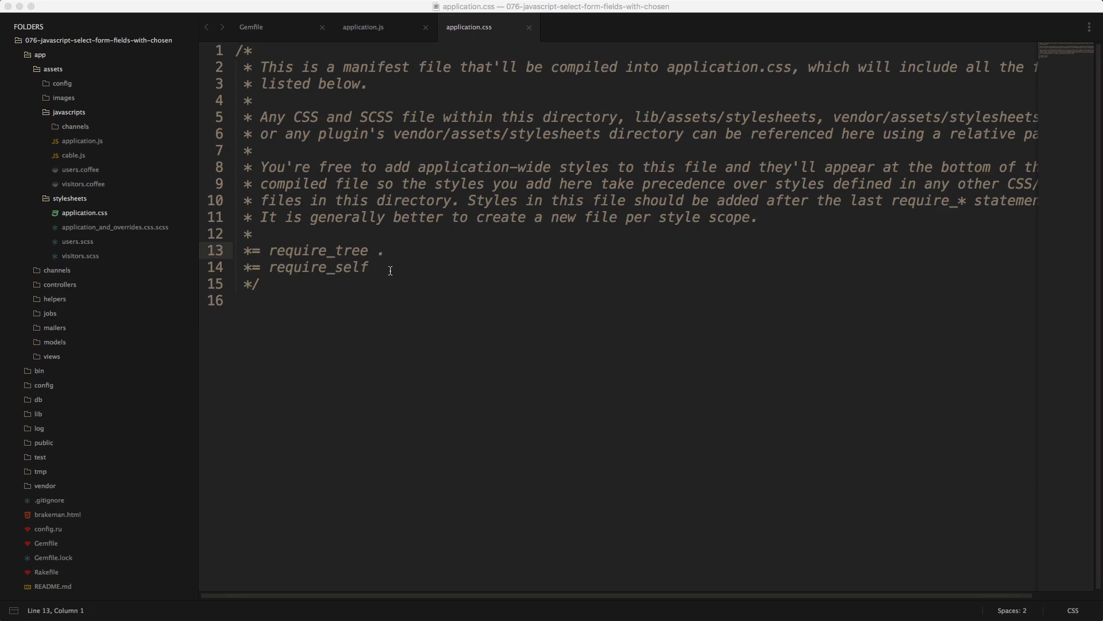
pyautogui.moveTo(365, 275)
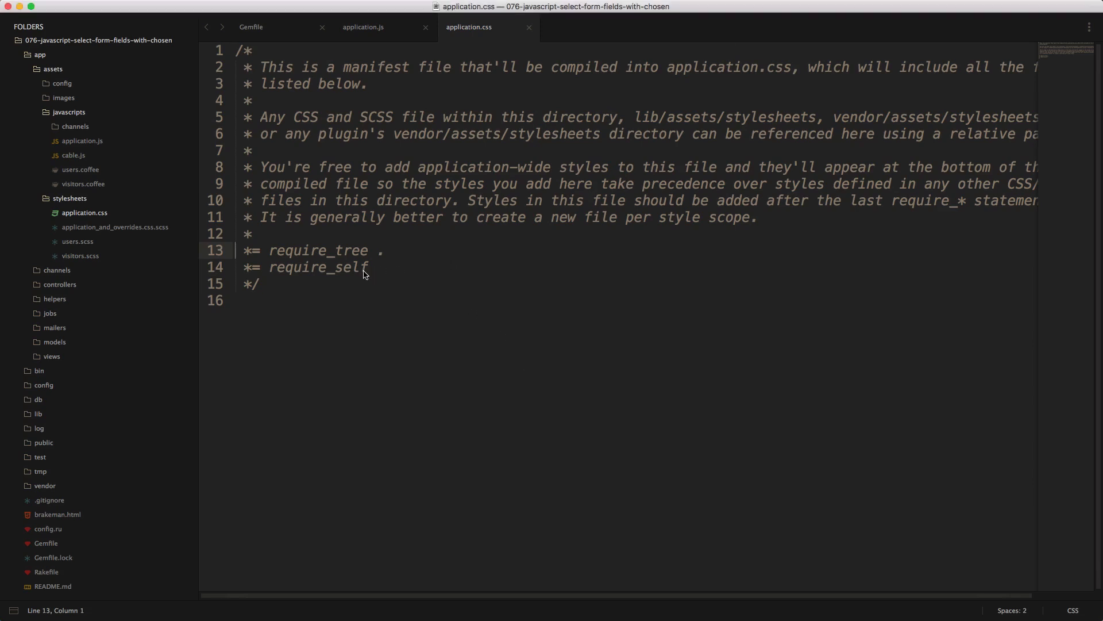
pyautogui.write('*= require chosen-bootstrap')
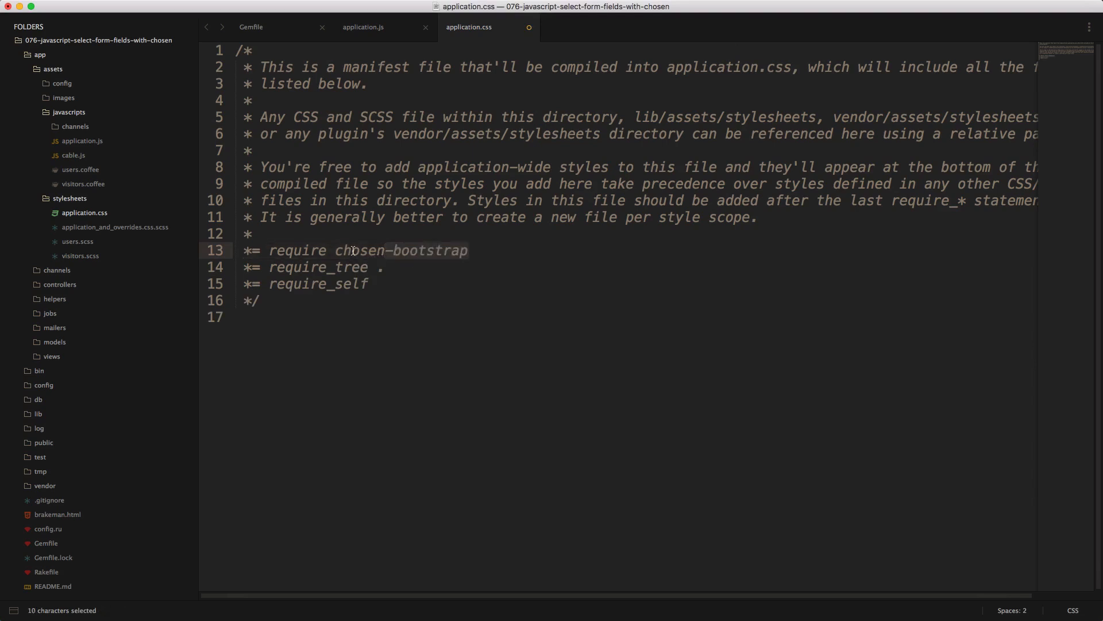
pyautogui.click(482, 251)
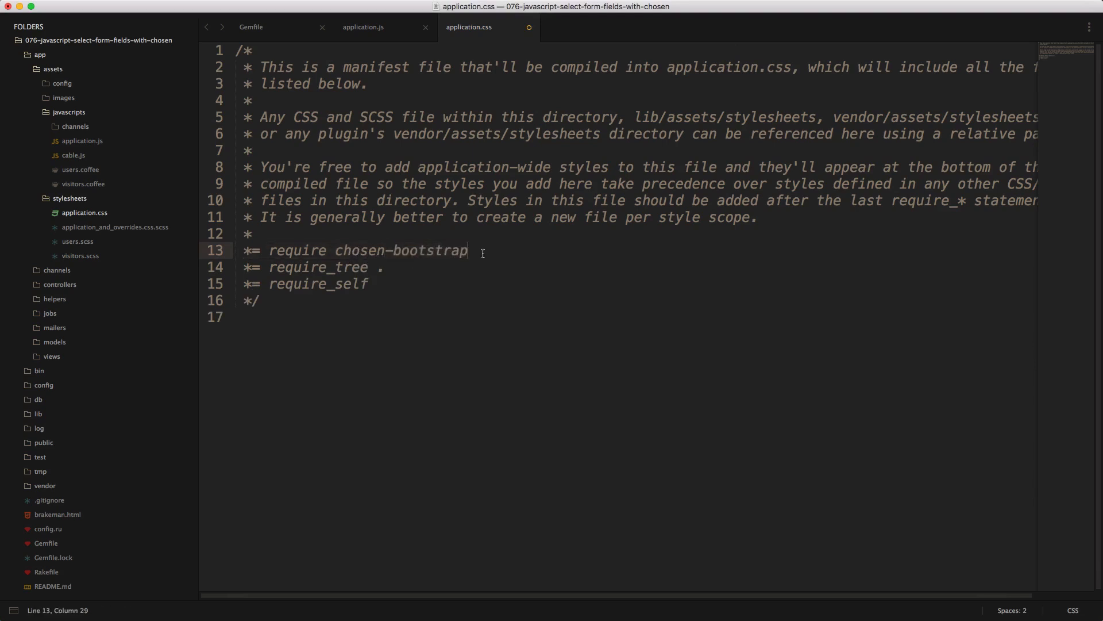
pyautogui.click(82, 284)
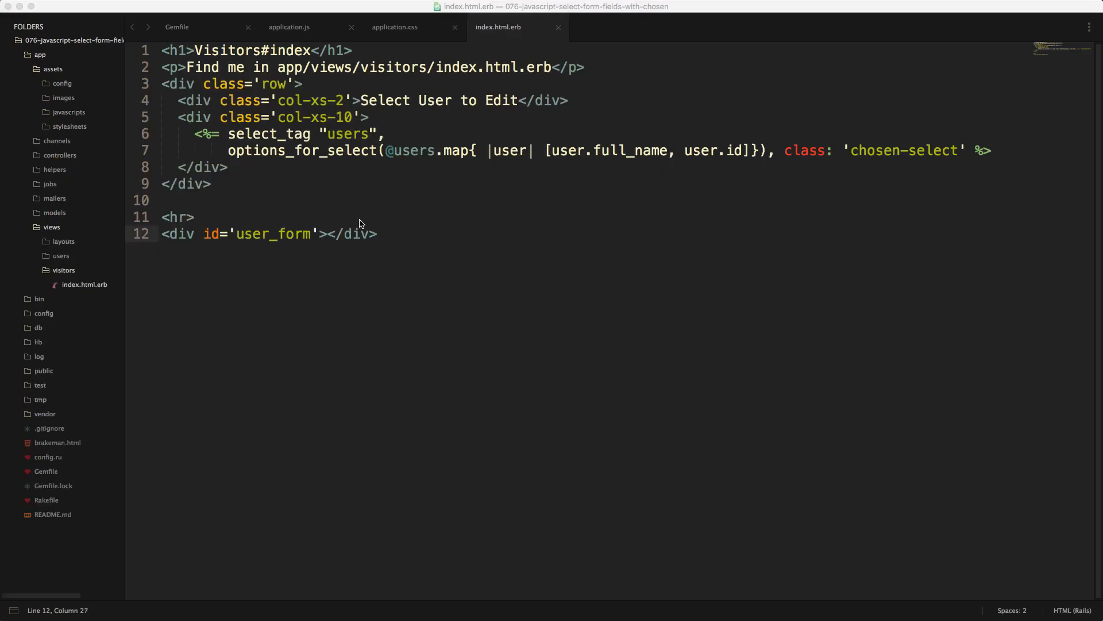
pyautogui.moveTo(300, 153)
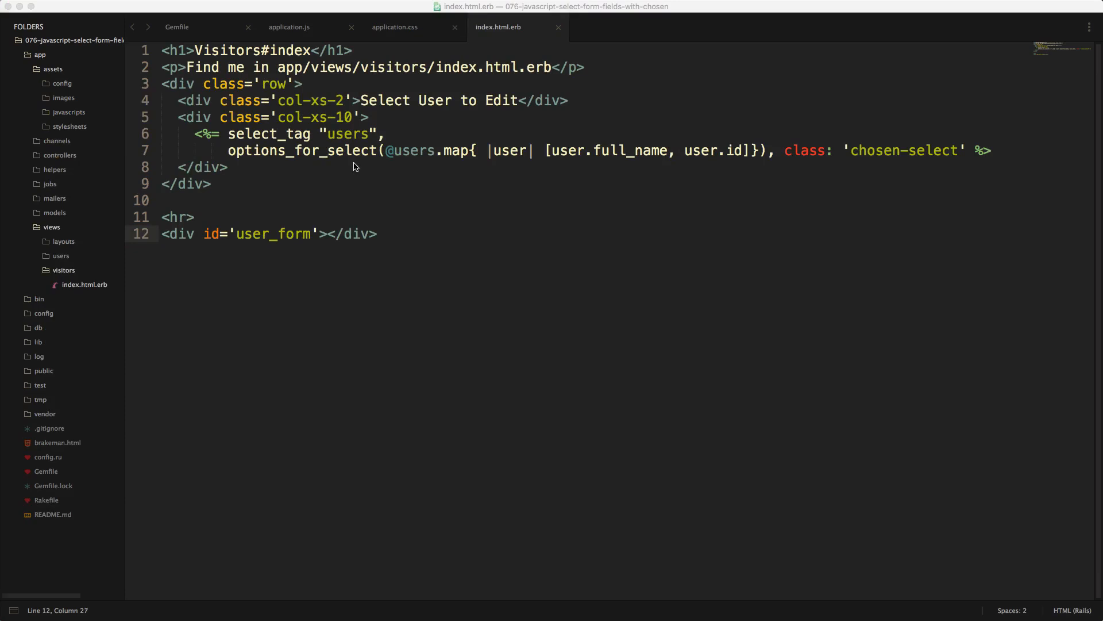
# - Walk through the users select_tag, its options_for_select and chosen-select class in index.html.erb
pyautogui.doubleClick(269, 134)
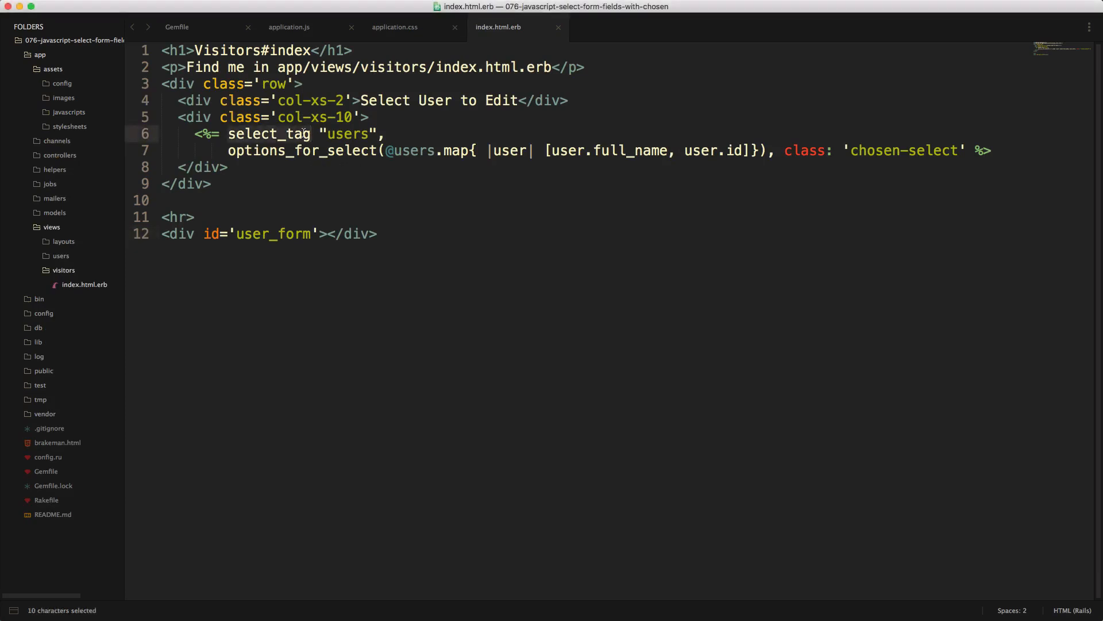
pyautogui.doubleClick(347, 134)
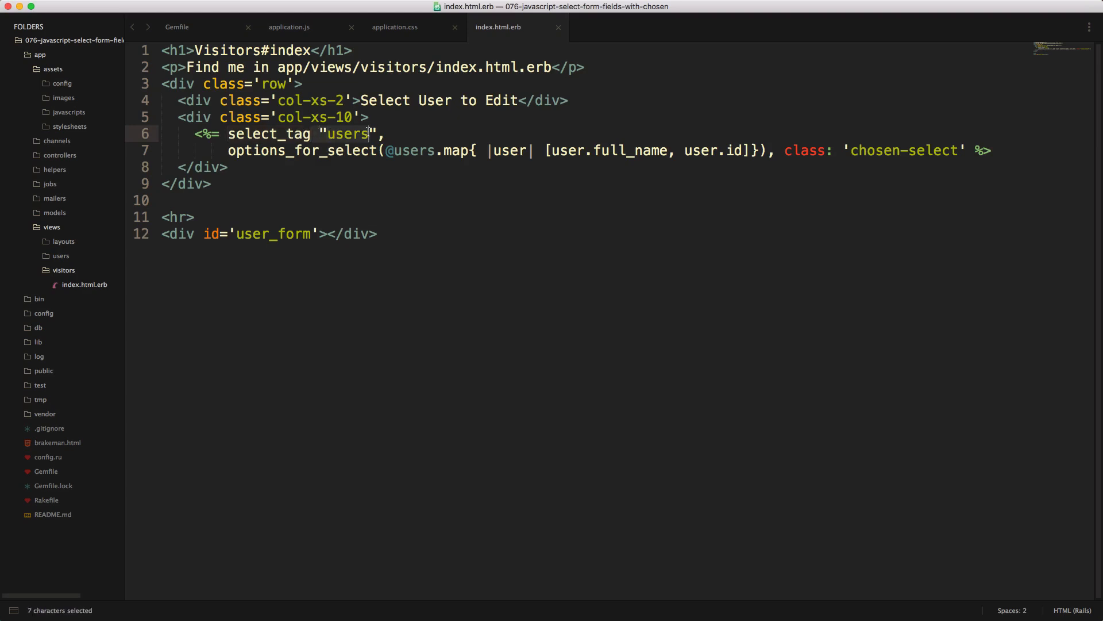
pyautogui.click(286, 150)
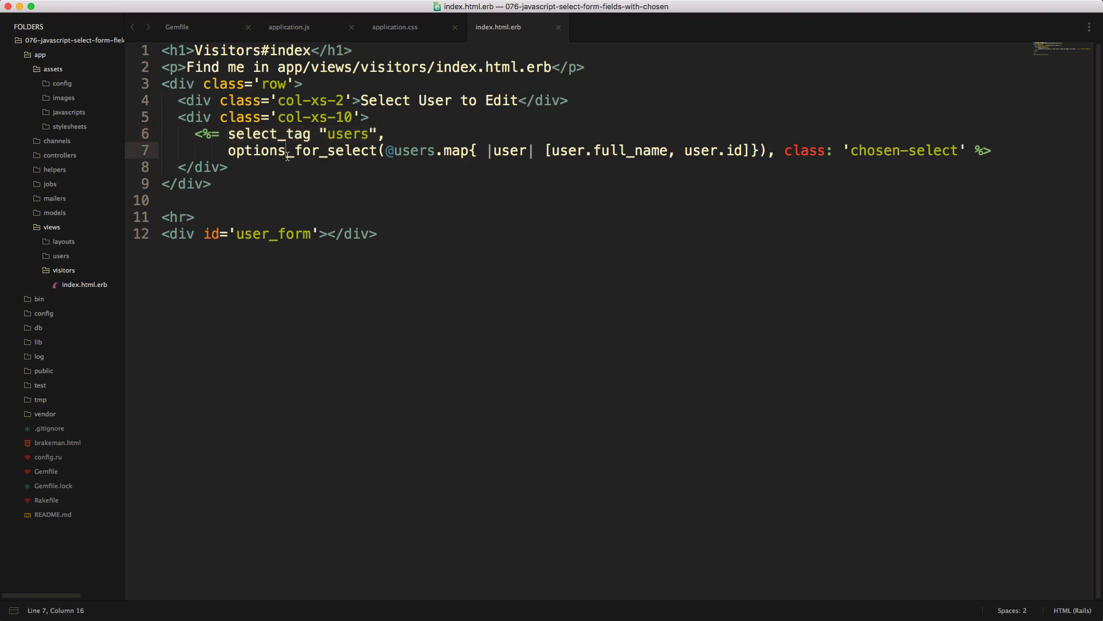
pyautogui.doubleClick(304, 150)
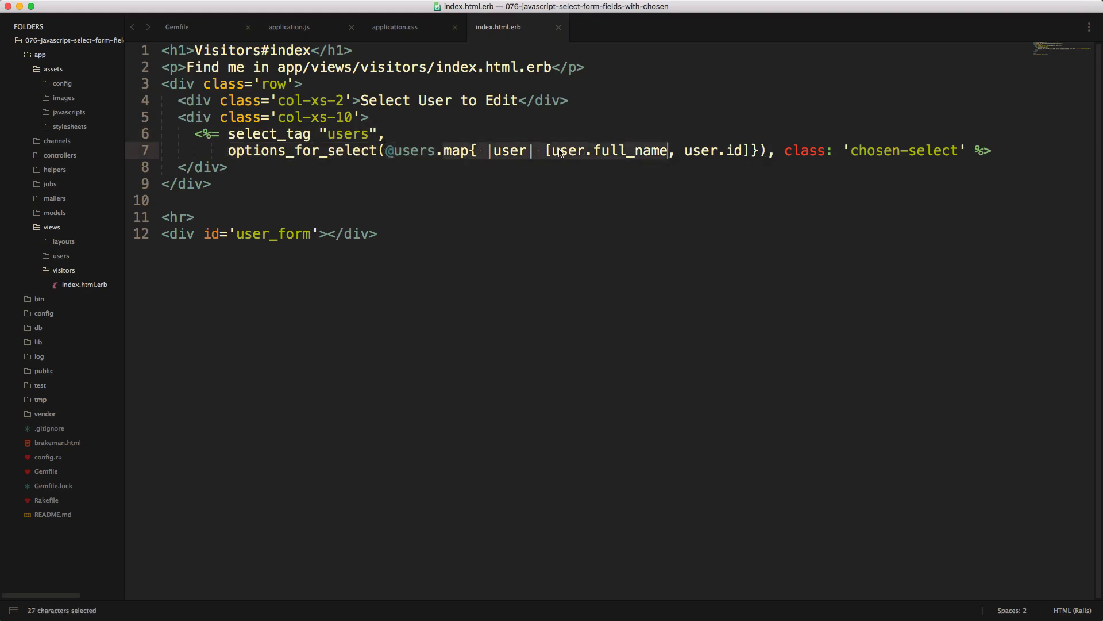
pyautogui.click(693, 150)
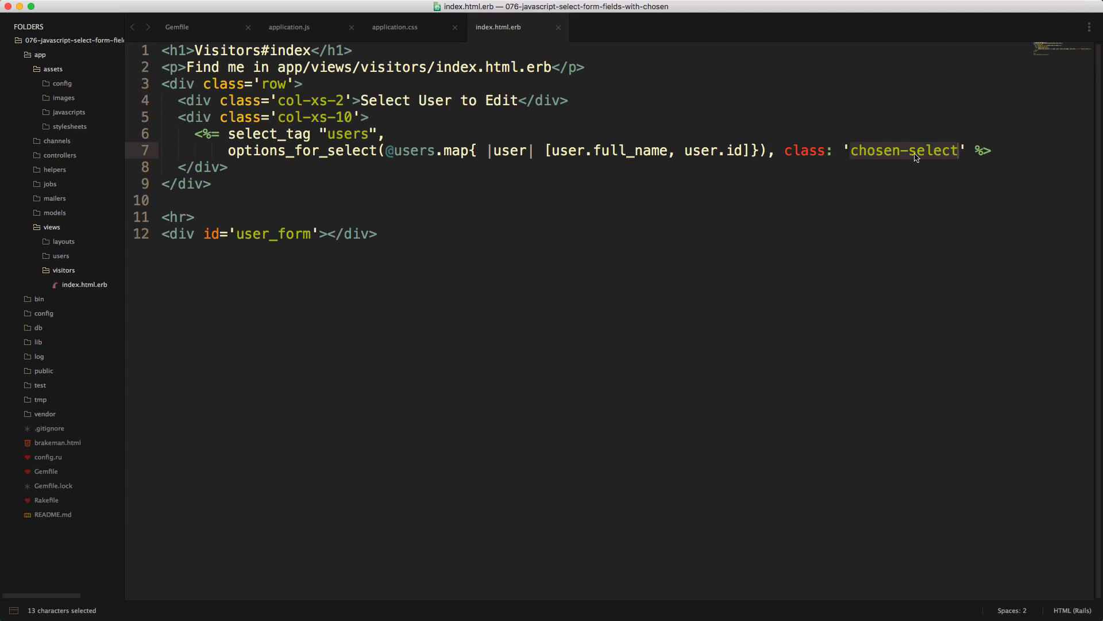
pyautogui.moveTo(877, 172)
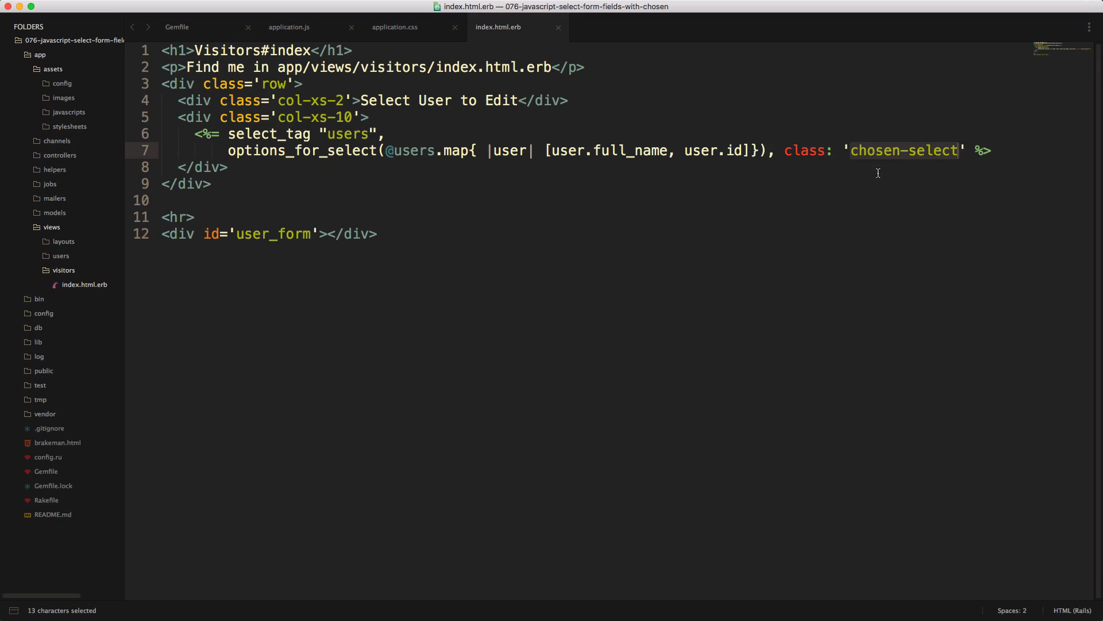
pyautogui.moveTo(912, 159)
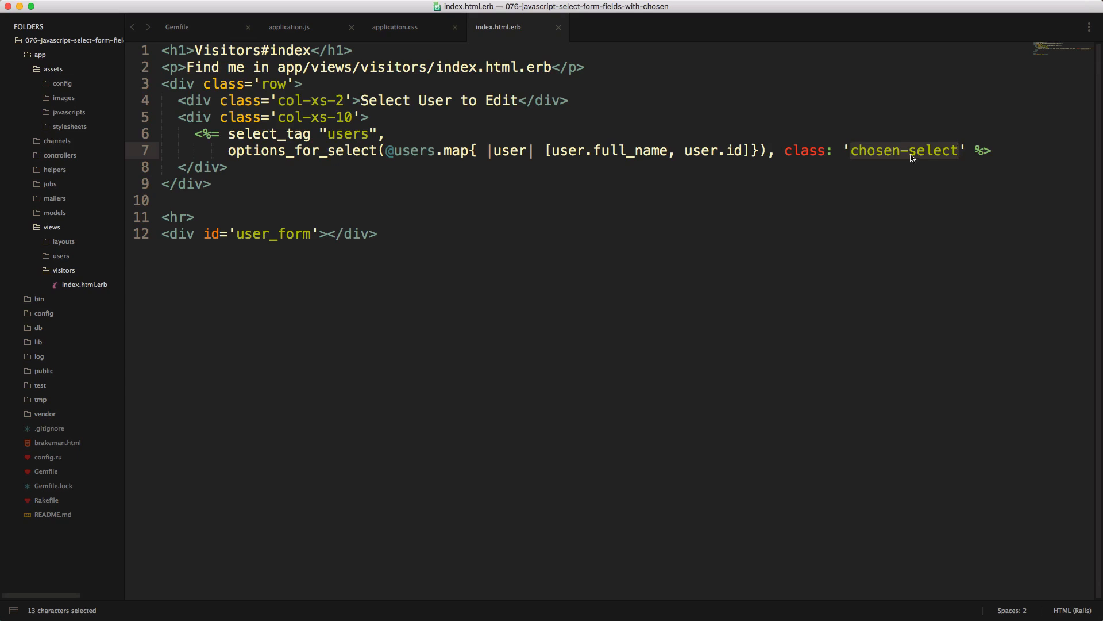
pyautogui.moveTo(861, 159)
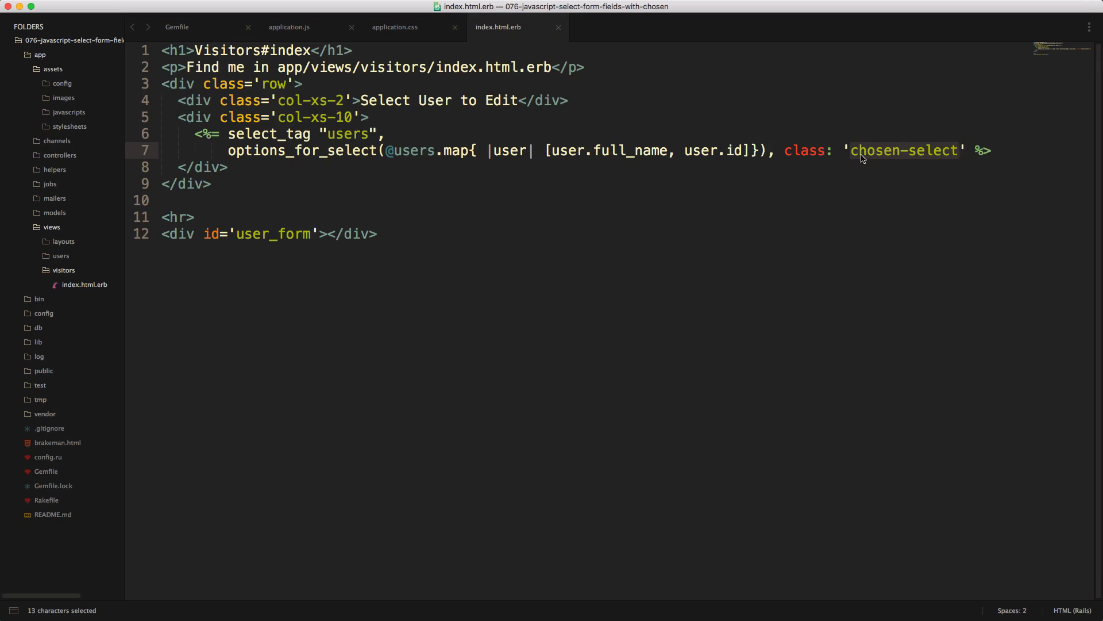
pyautogui.moveTo(851, 153)
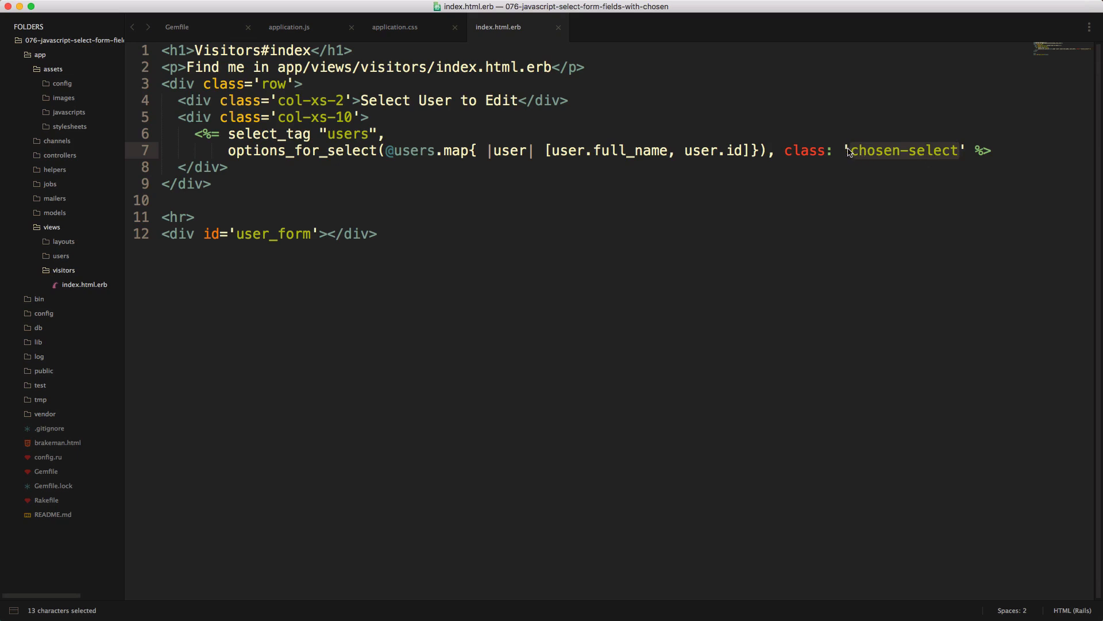
pyautogui.click(289, 27)
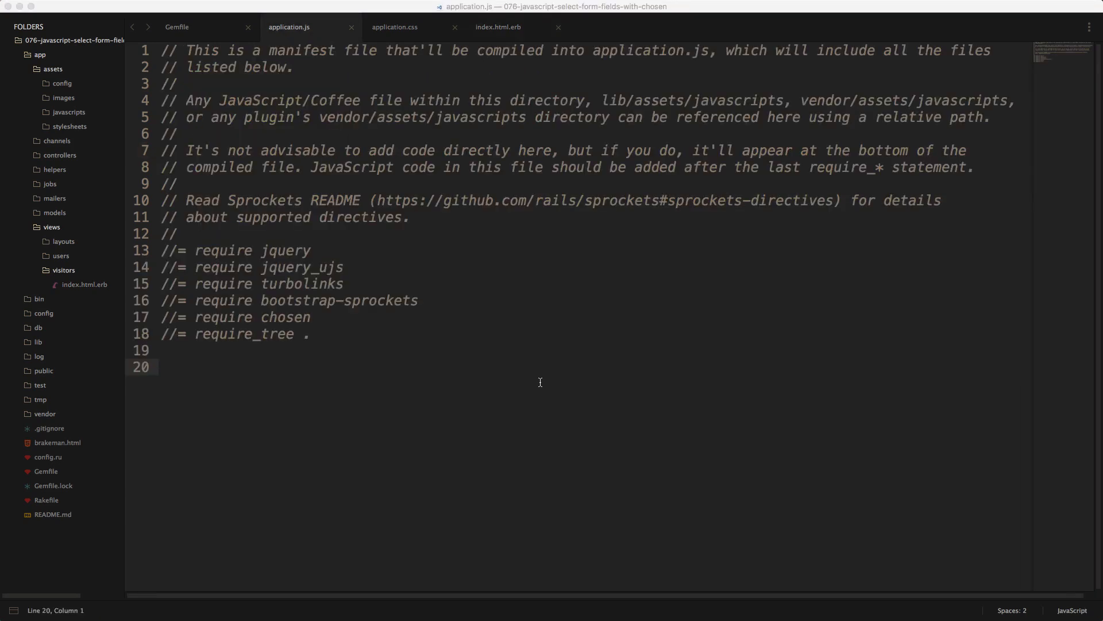
# - Add a turbolinks:load handler calling $(".chosen-select").chosen() in application.js
pyautogui.write("$(document).on('turbolinks:load', function(){")
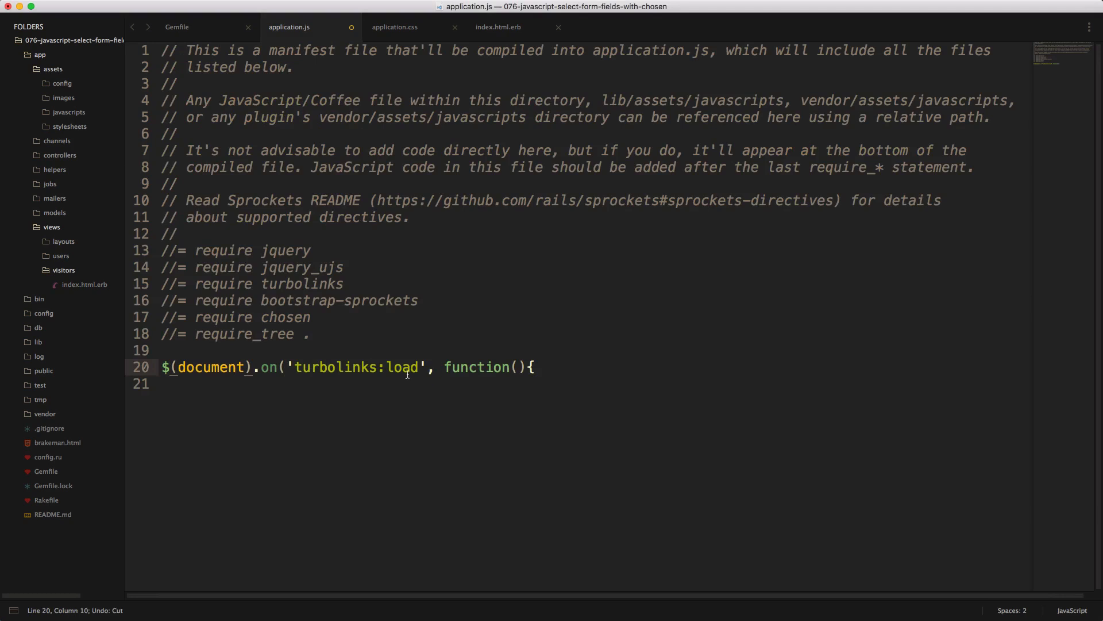
pyautogui.write('$(".chosen-select").chosen();')
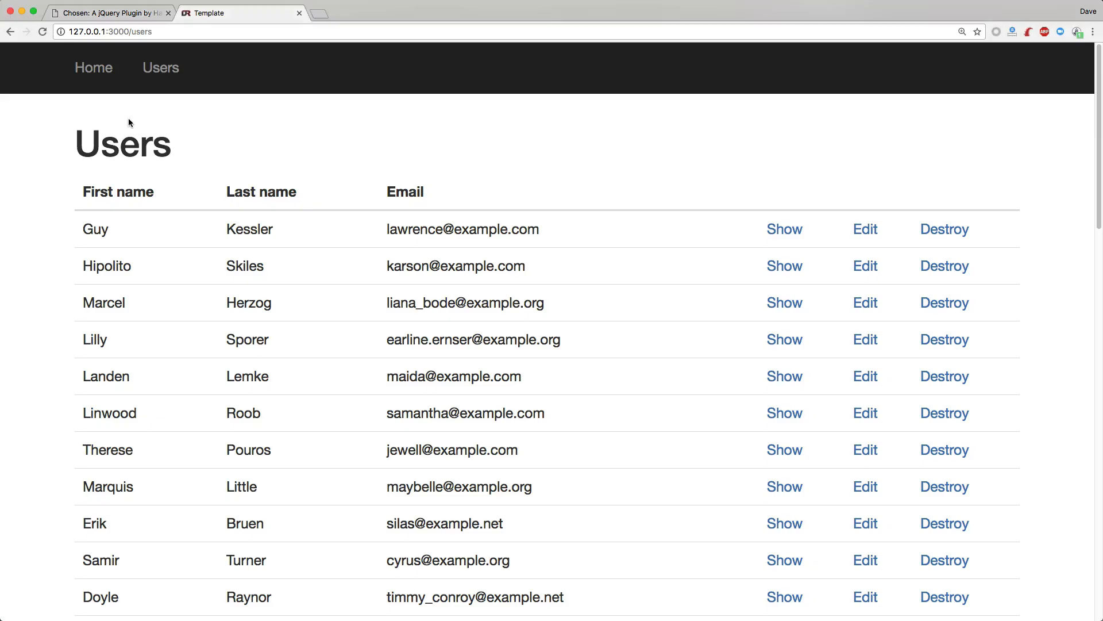
pyautogui.moveTo(94, 68)
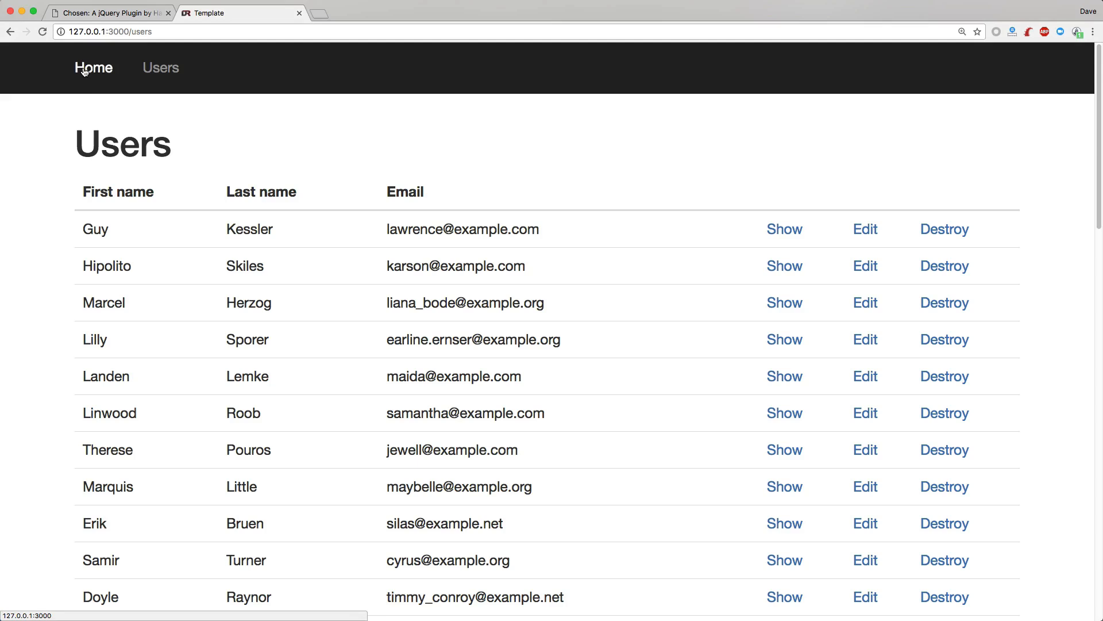
pyautogui.click(94, 68)
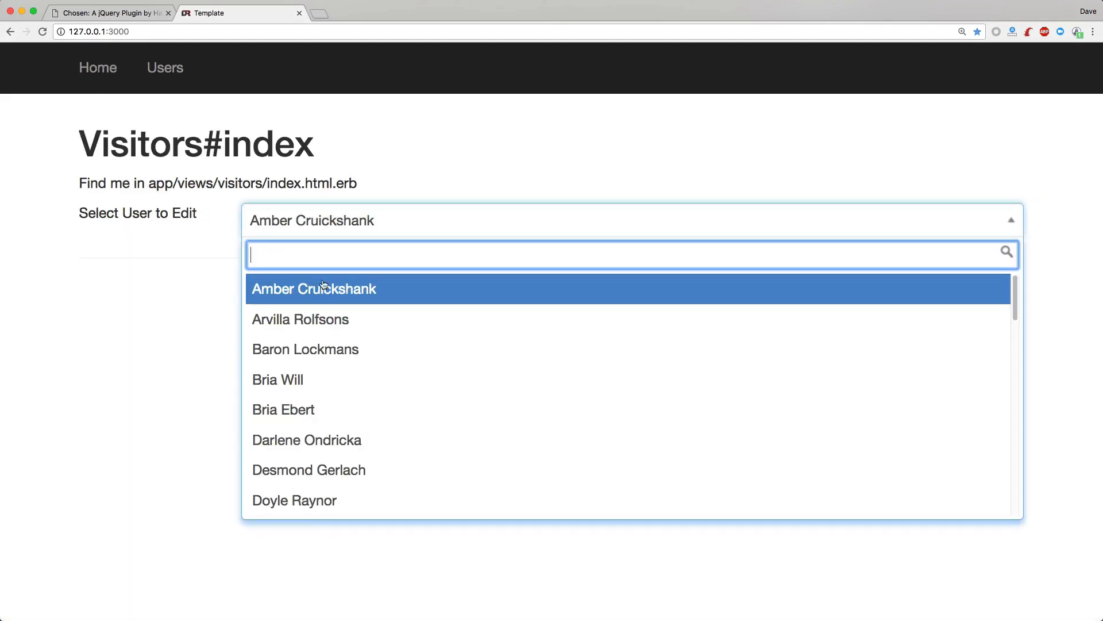
pyautogui.write('bode')
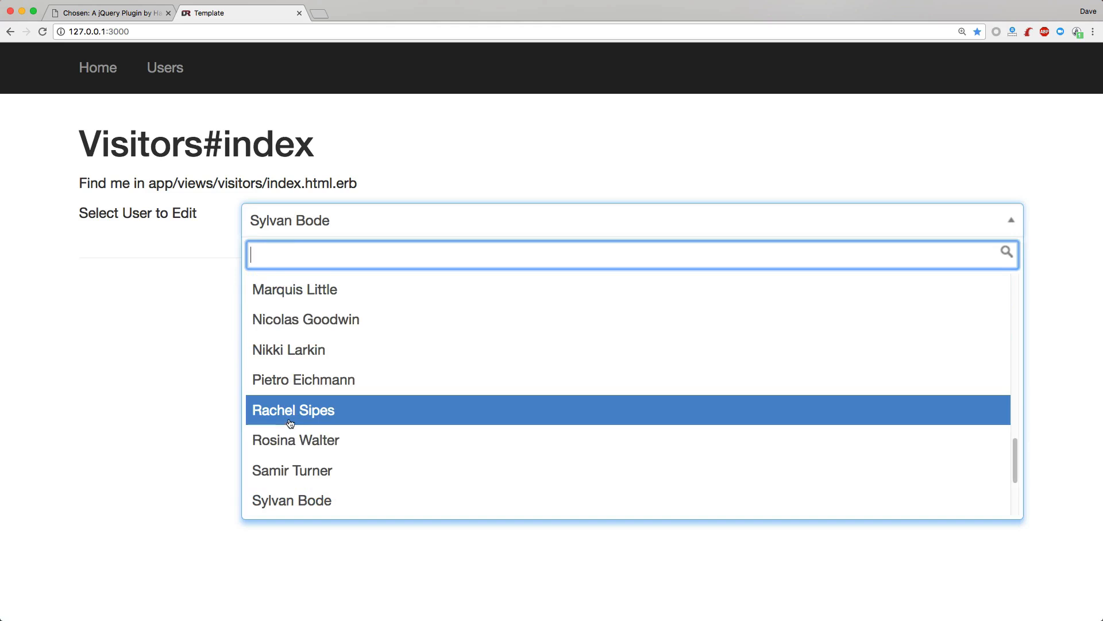
pyautogui.click(556, 512)
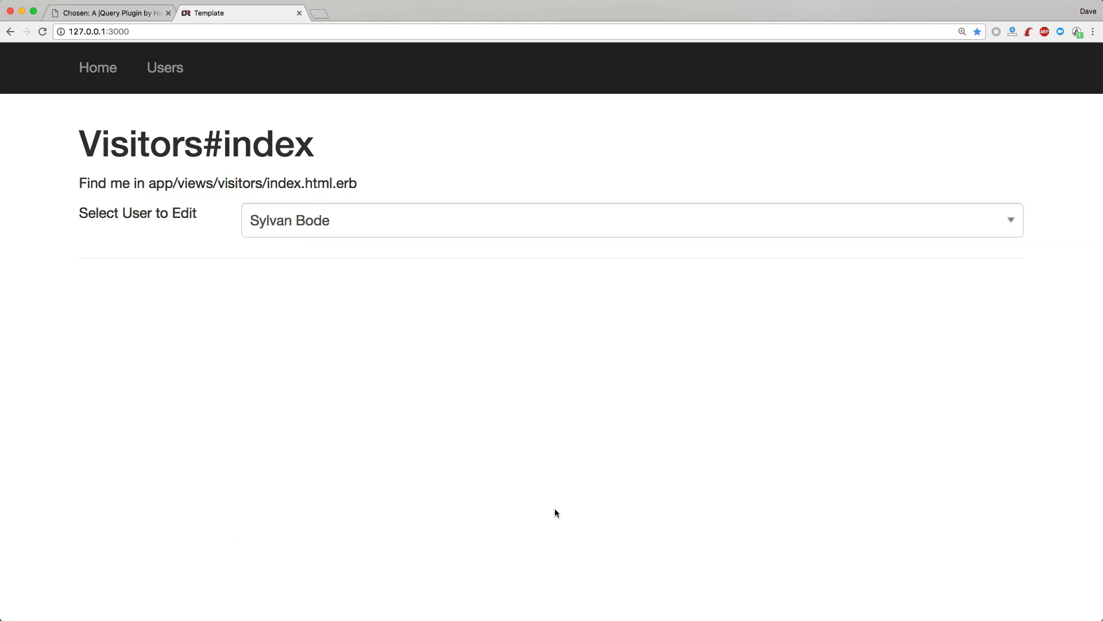
pyautogui.moveTo(223, 434)
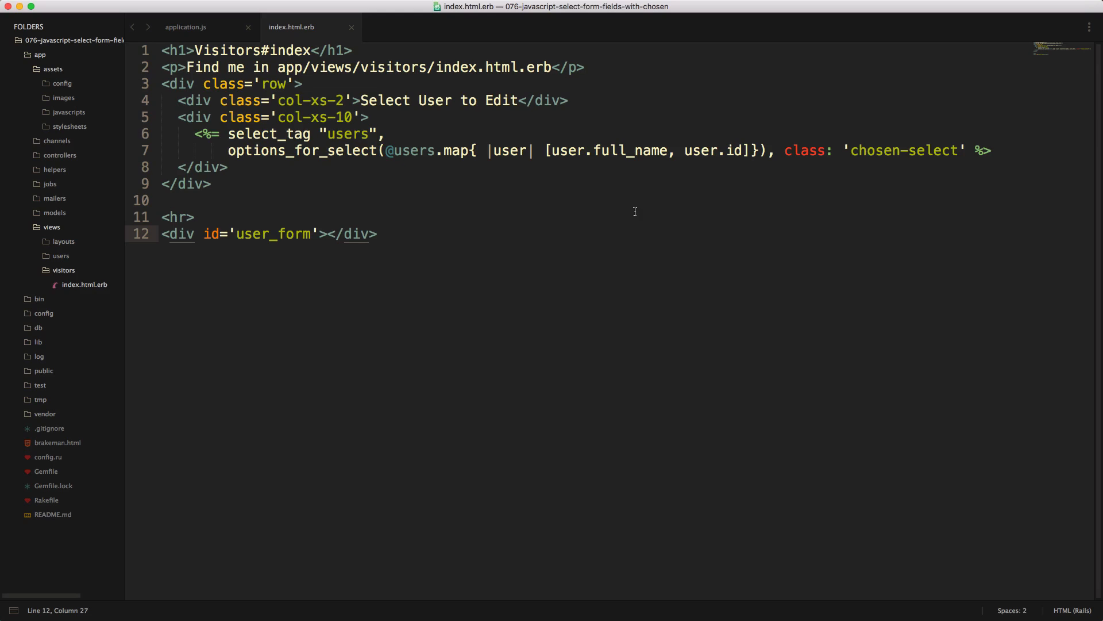
pyautogui.moveTo(628, 176)
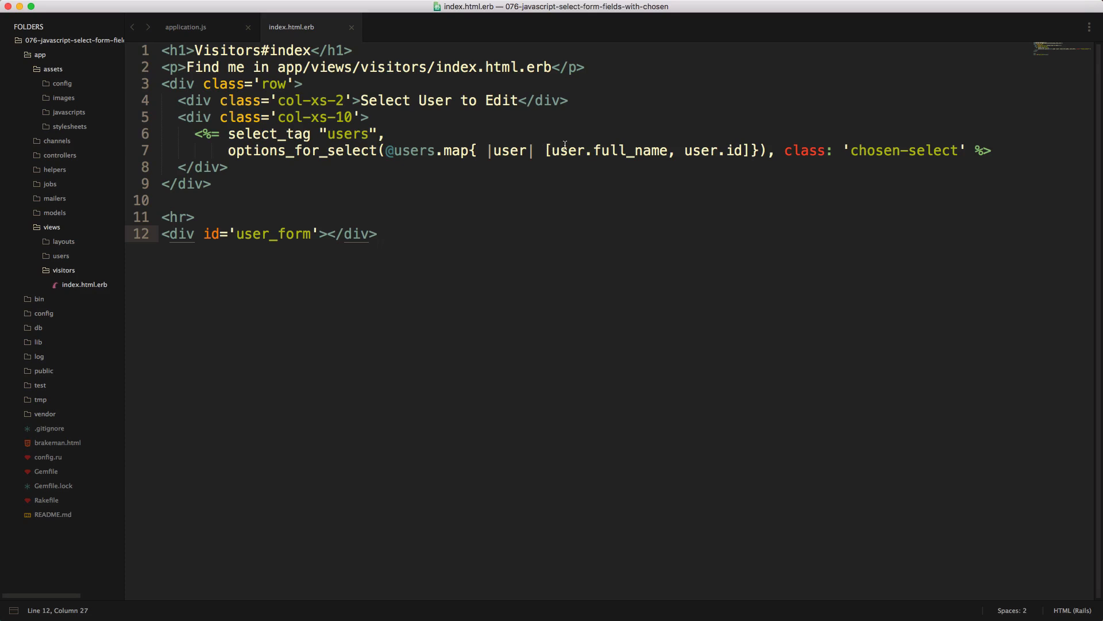
pyautogui.moveTo(611, 150)
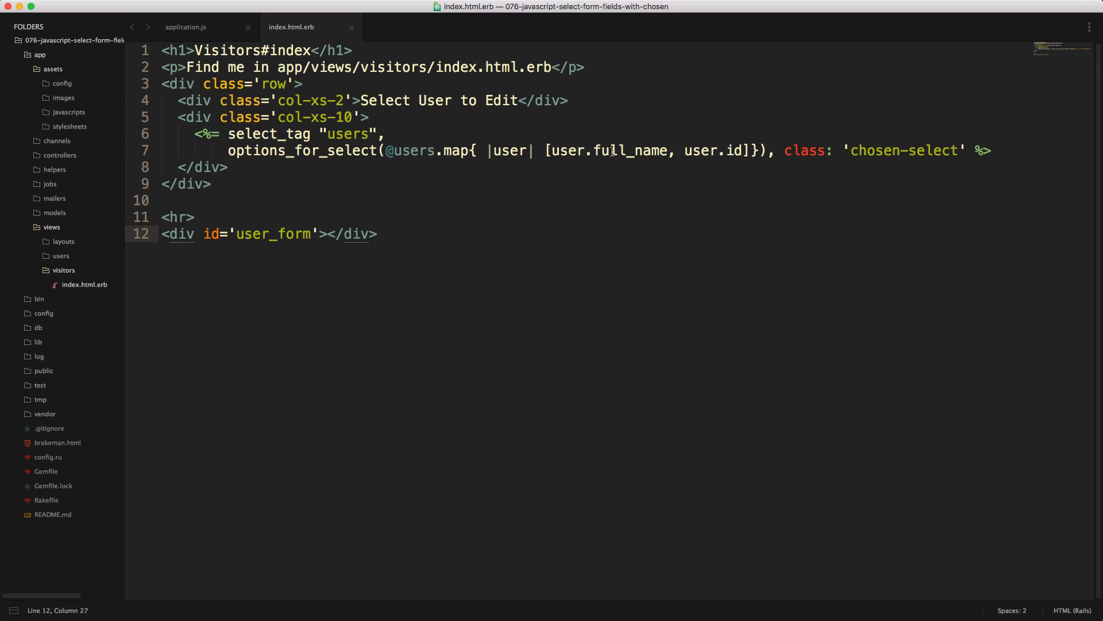
pyautogui.moveTo(738, 168)
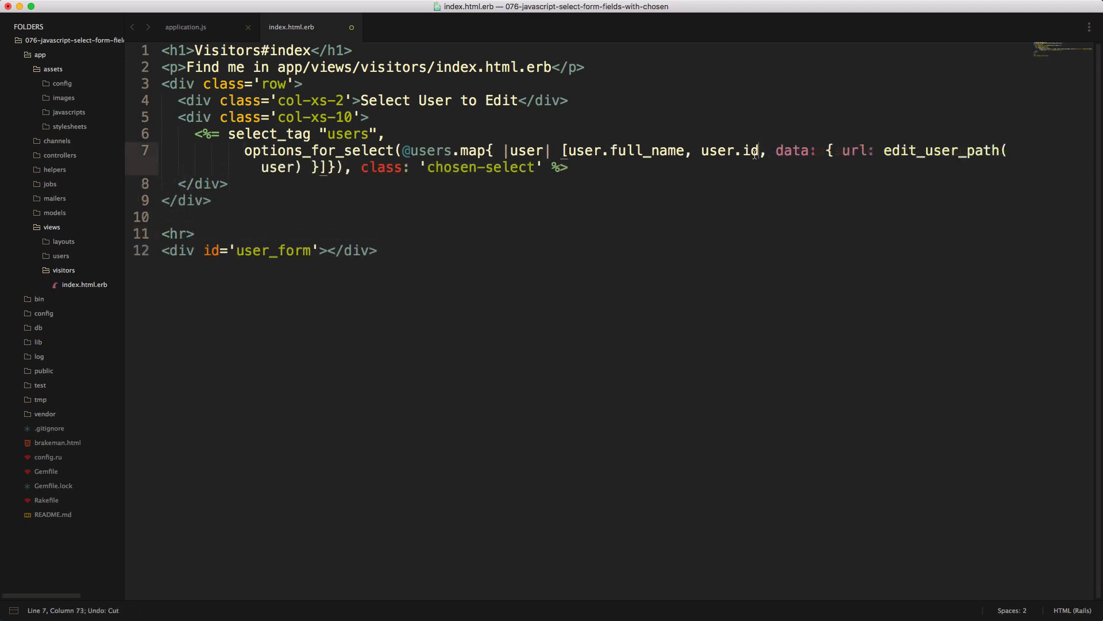
# - Point out the new data: { url: edit_user_path(user) } hash on each user option
pyautogui.doubleClick(792, 150)
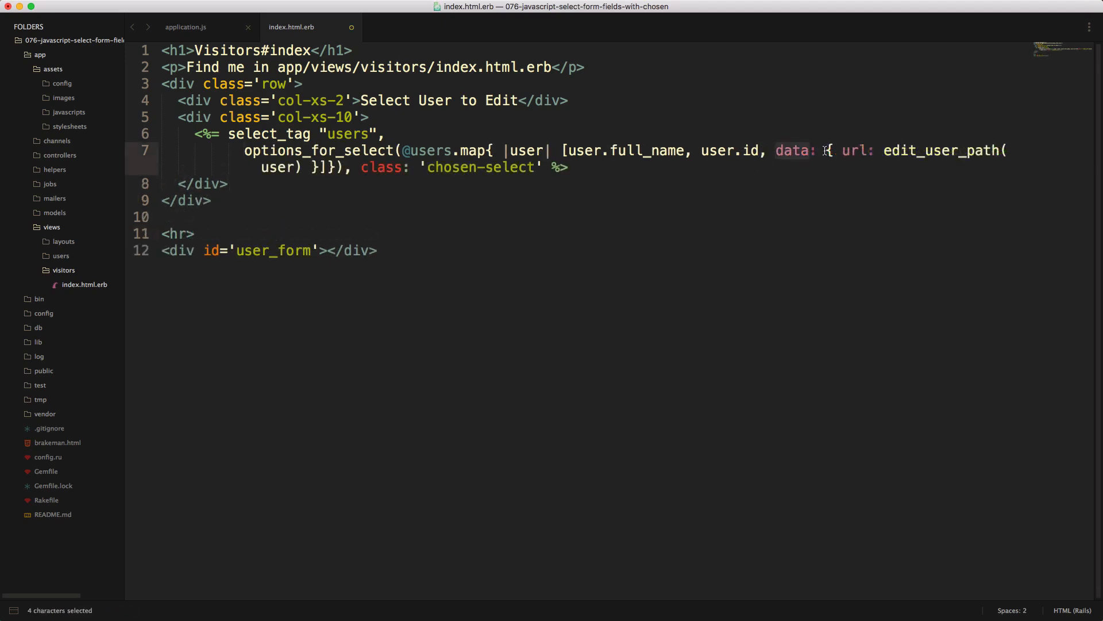
pyautogui.doubleClick(853, 150)
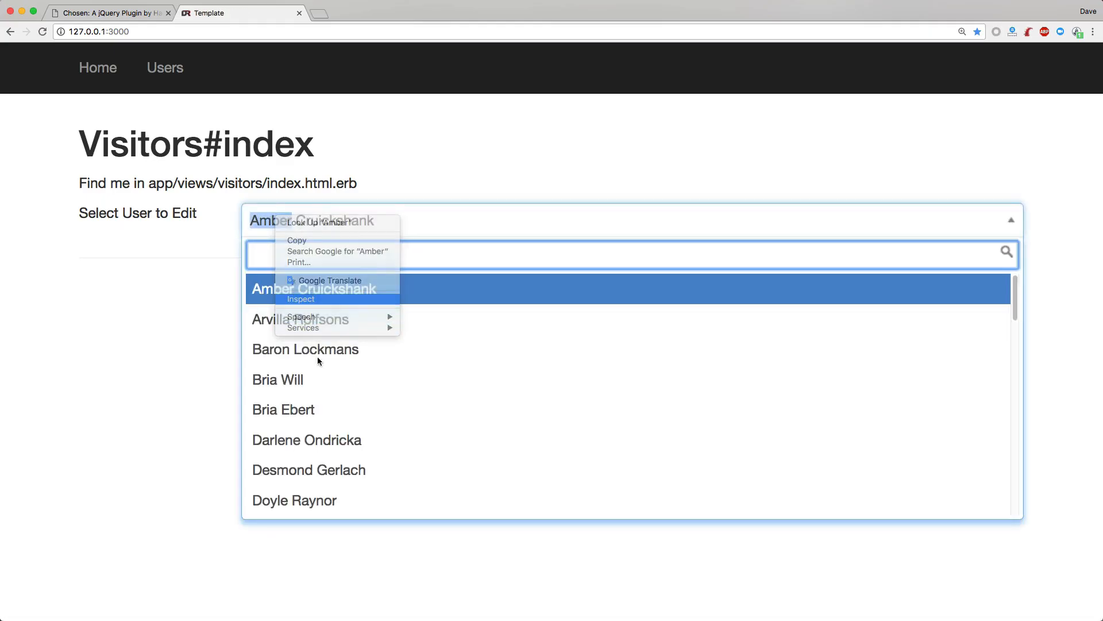
# - Inspect the dropdown markup to verify options carry data-url values like /users/36/edit
pyautogui.click(302, 298)
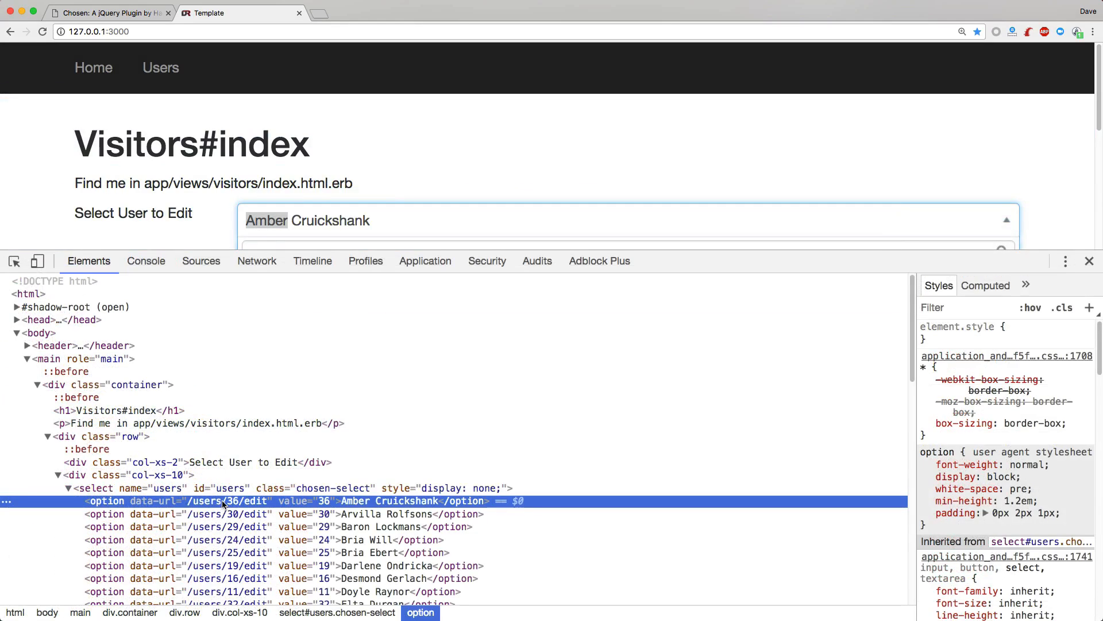
pyautogui.moveTo(144, 505)
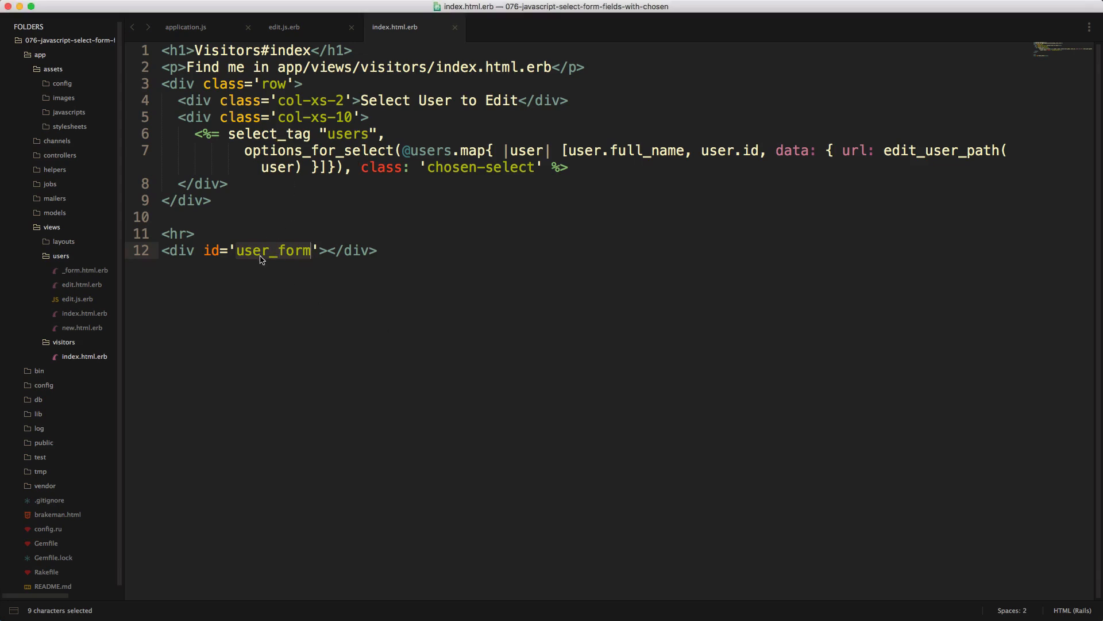
pyautogui.moveTo(237, 253)
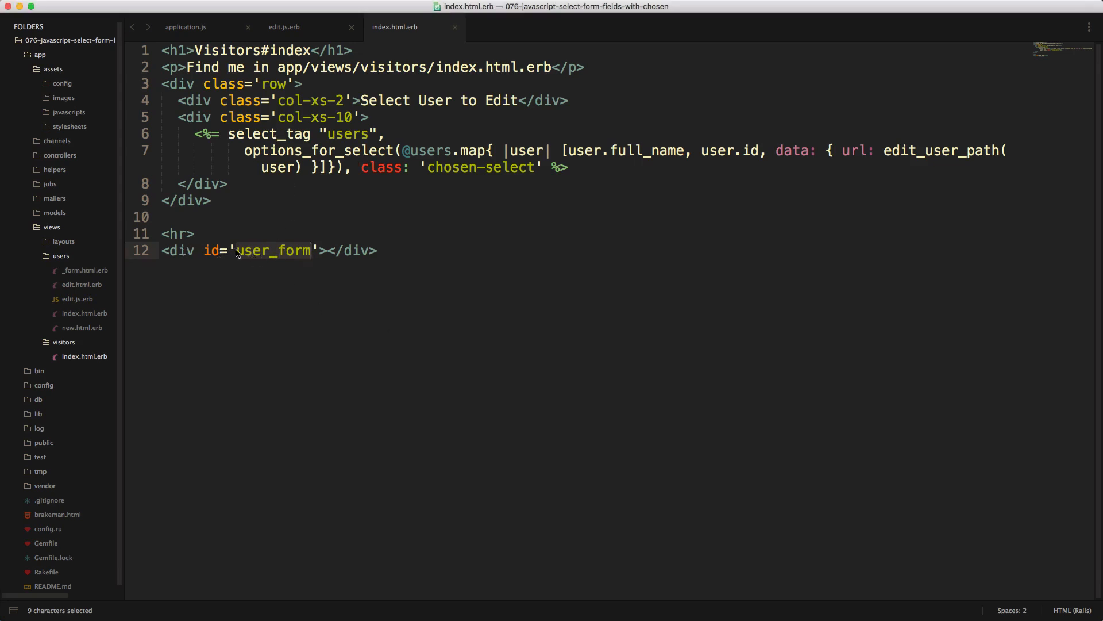
pyautogui.click(185, 27)
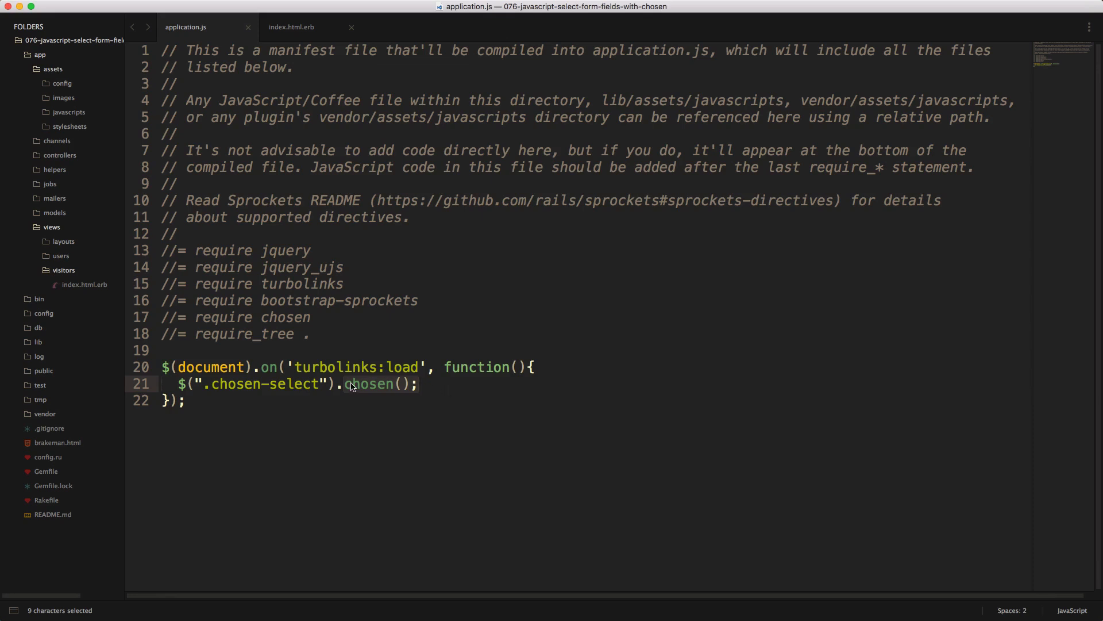
# - Chain a change handler onto chosen() that reads the selected option's data-url and calls getScript
pyautogui.click(365, 383)
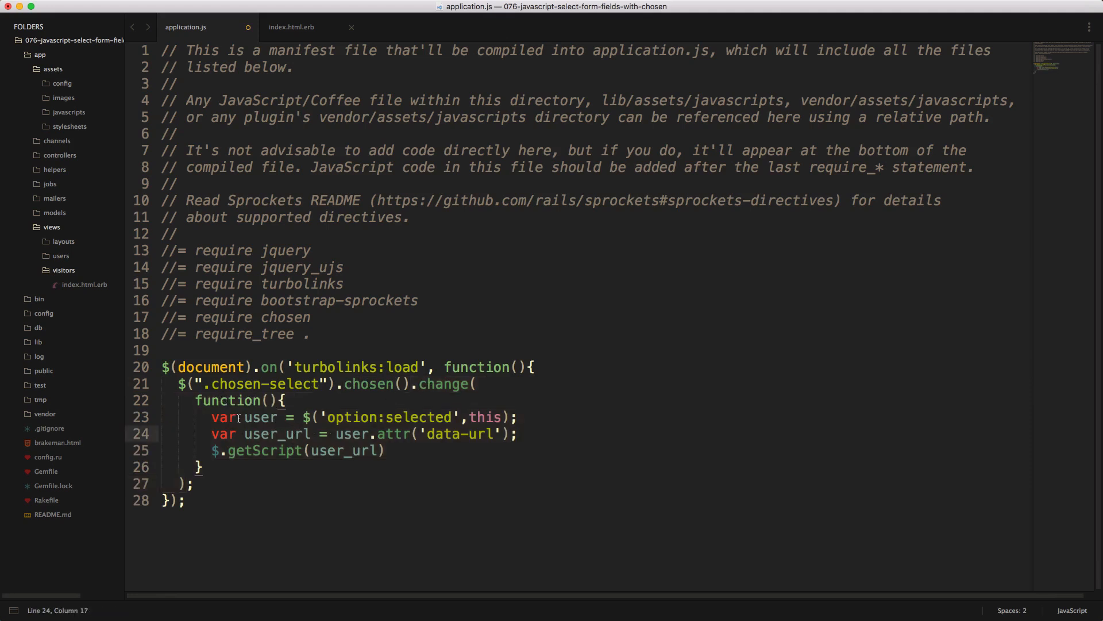
pyautogui.doubleClick(353, 433)
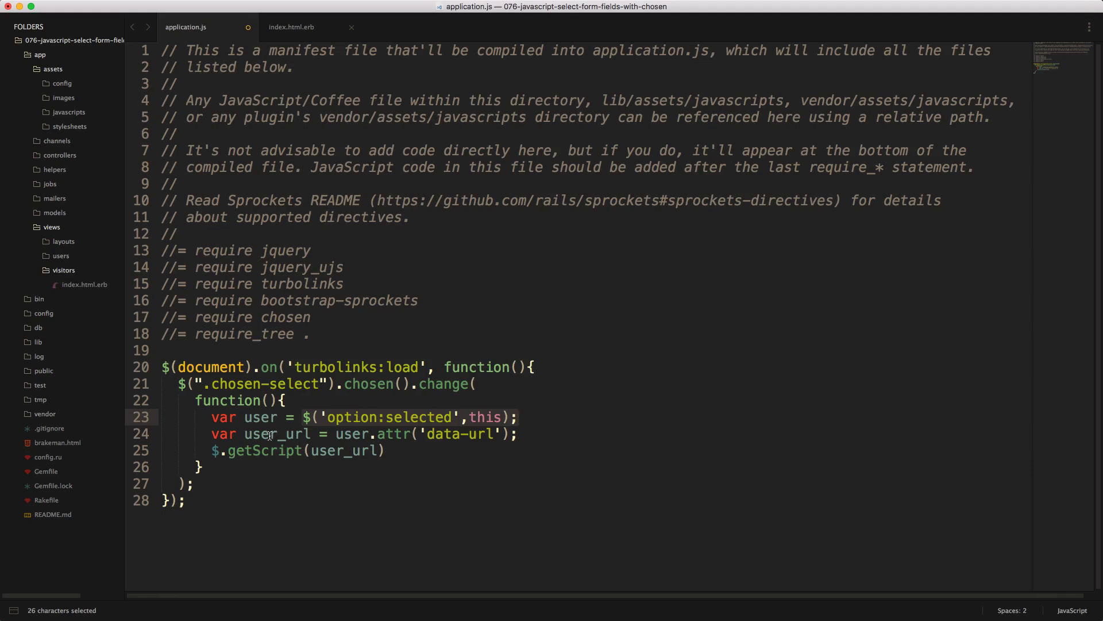
pyautogui.moveTo(213, 451)
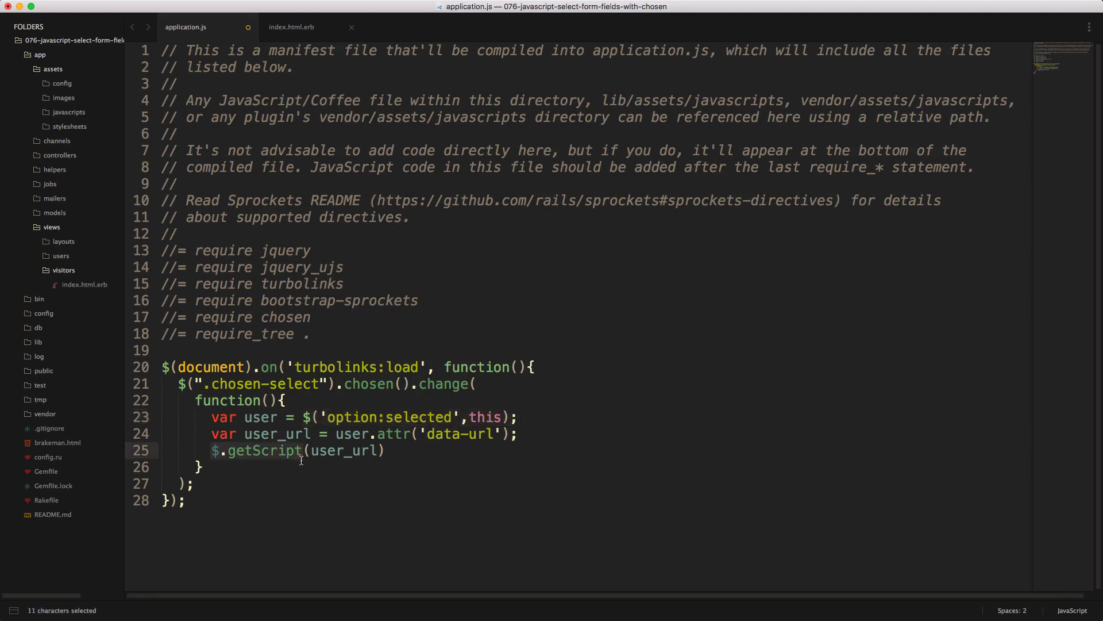
pyautogui.doubleClick(277, 433)
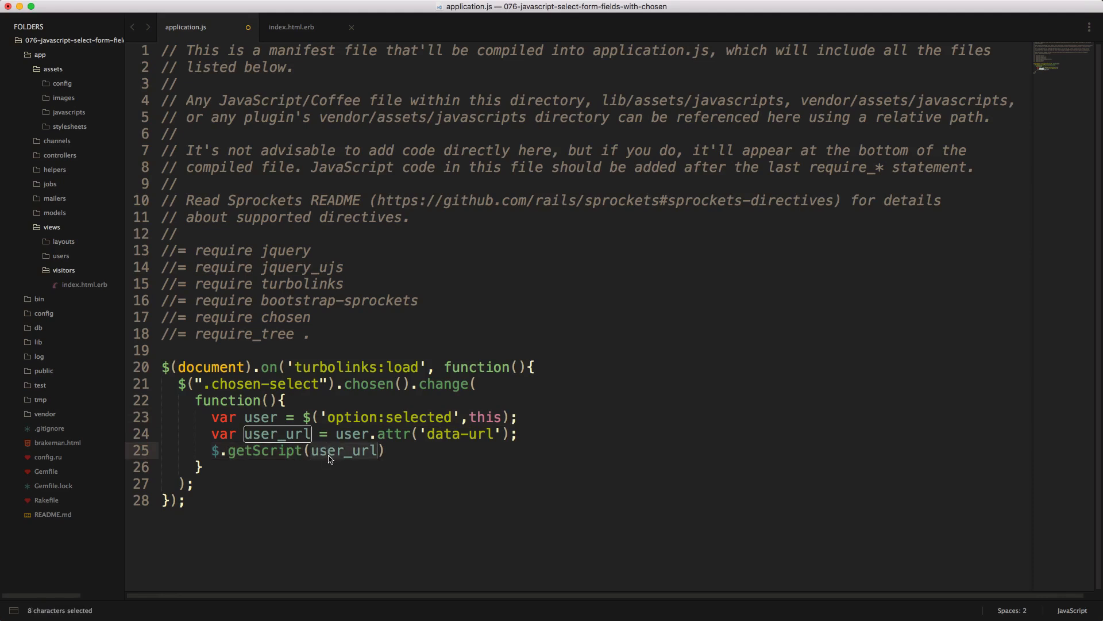
pyautogui.click(76, 298)
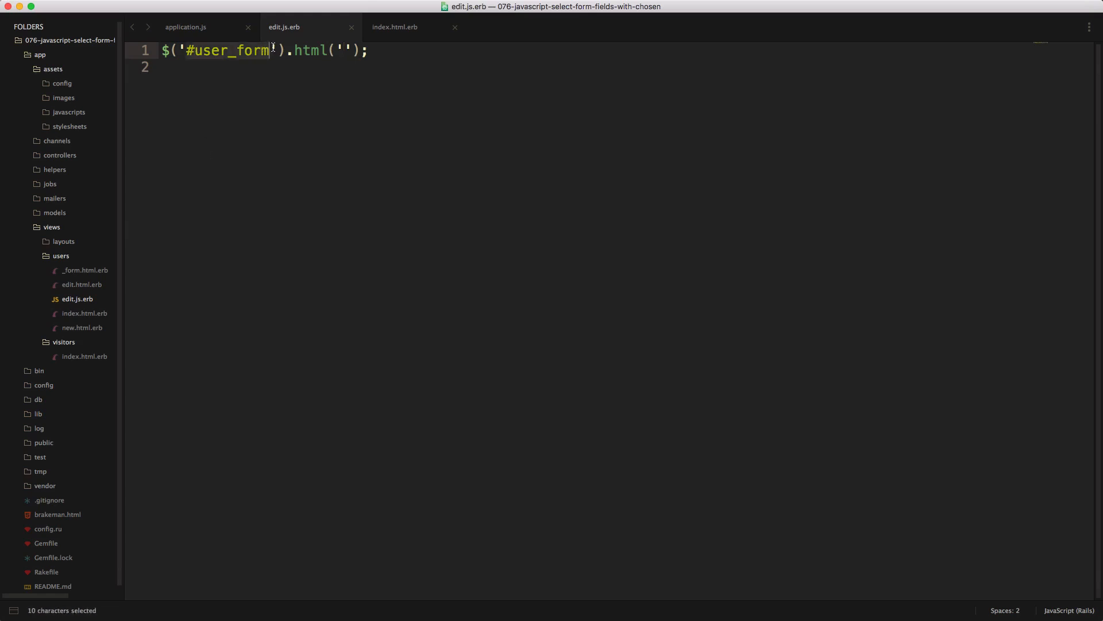
# - Put <%= j render partial: "form" %> into edit.js.erb and review the Pet model
pyautogui.write('<%= j render partial: "form" %>')
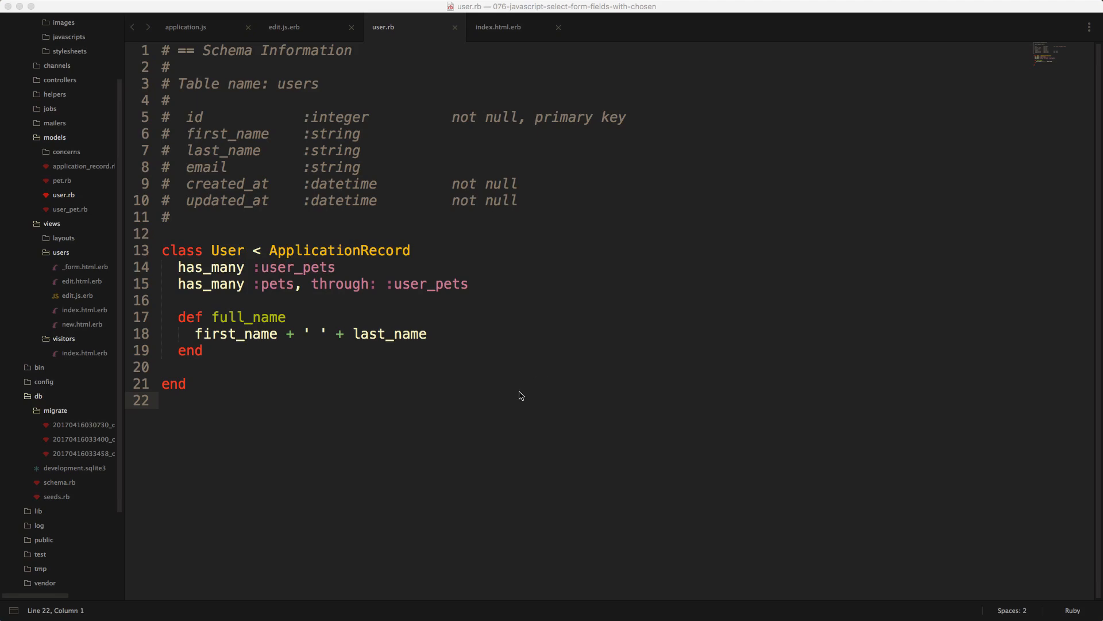
pyautogui.moveTo(255, 273)
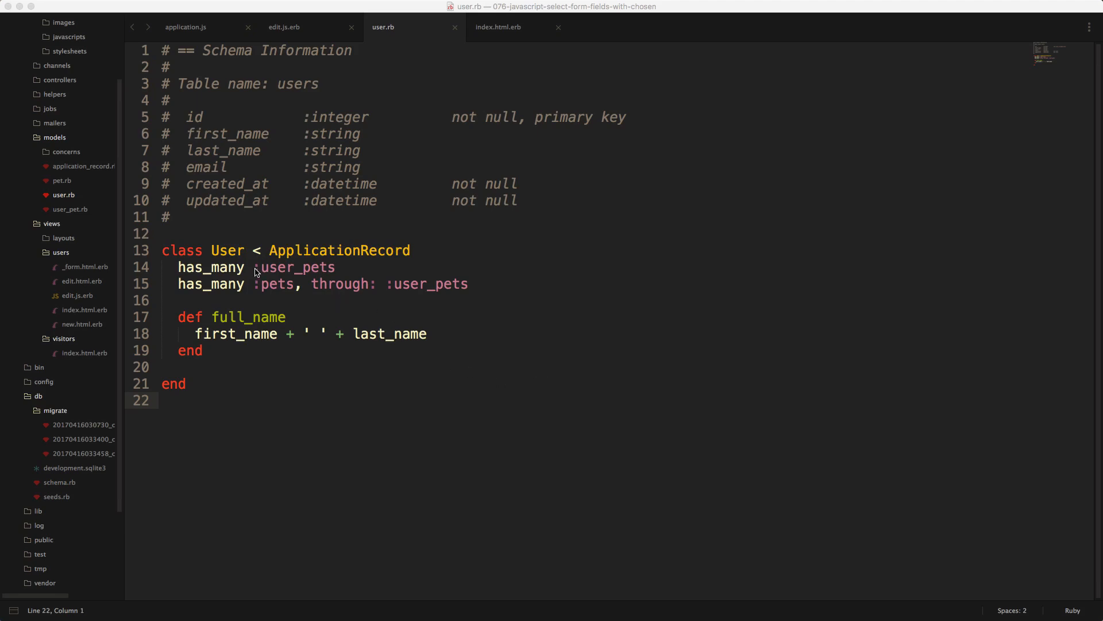
pyautogui.moveTo(212, 258)
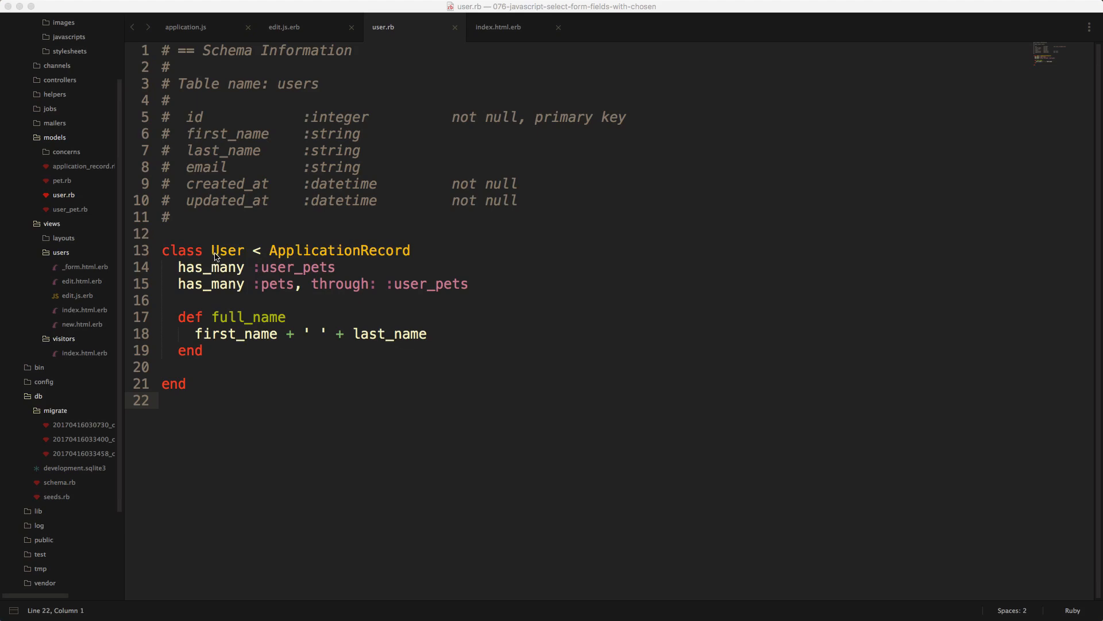
pyautogui.moveTo(319, 273)
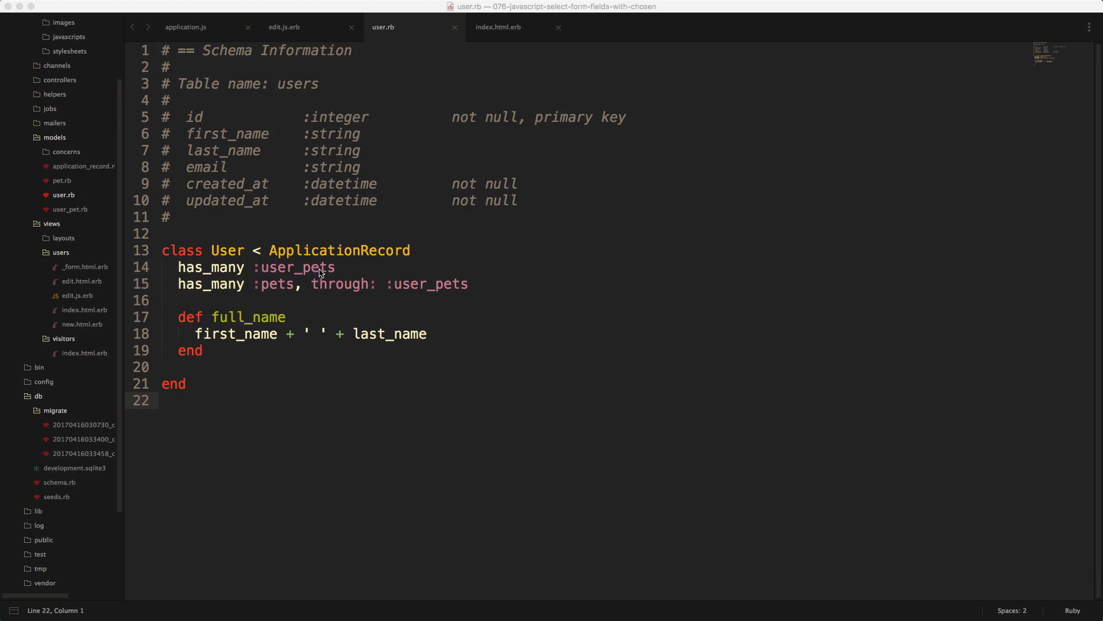
pyautogui.moveTo(275, 289)
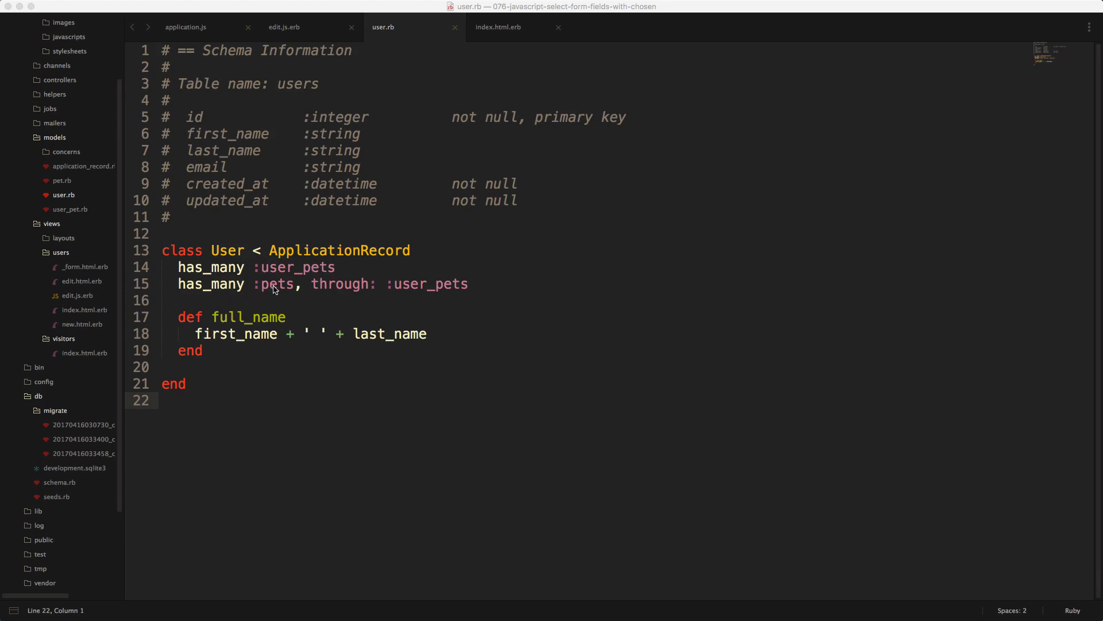
pyautogui.moveTo(483, 289)
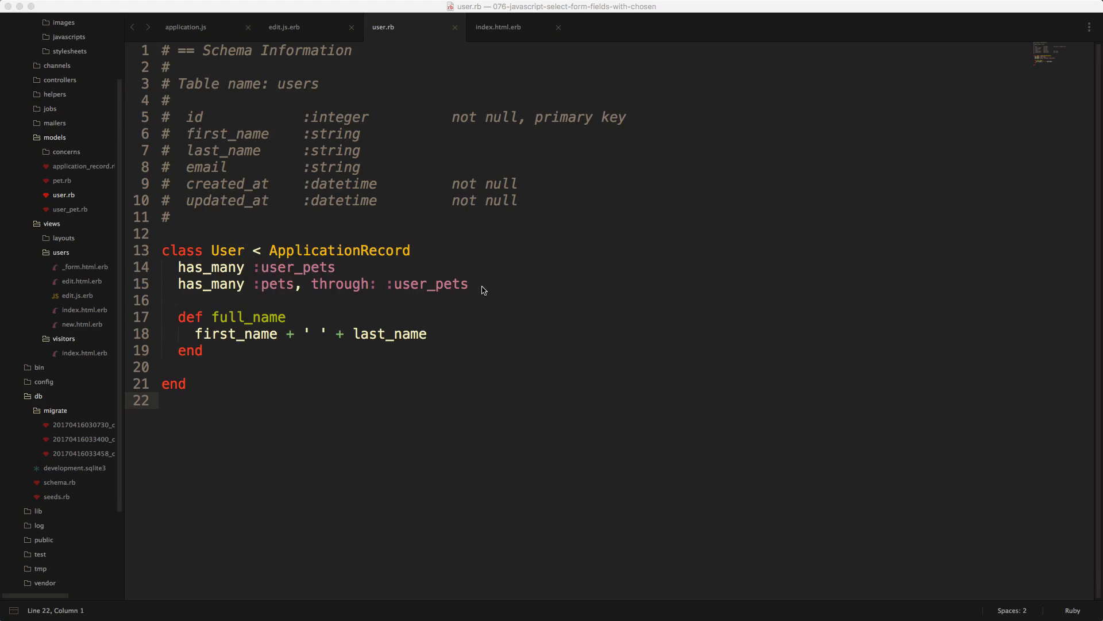
pyautogui.click(62, 180)
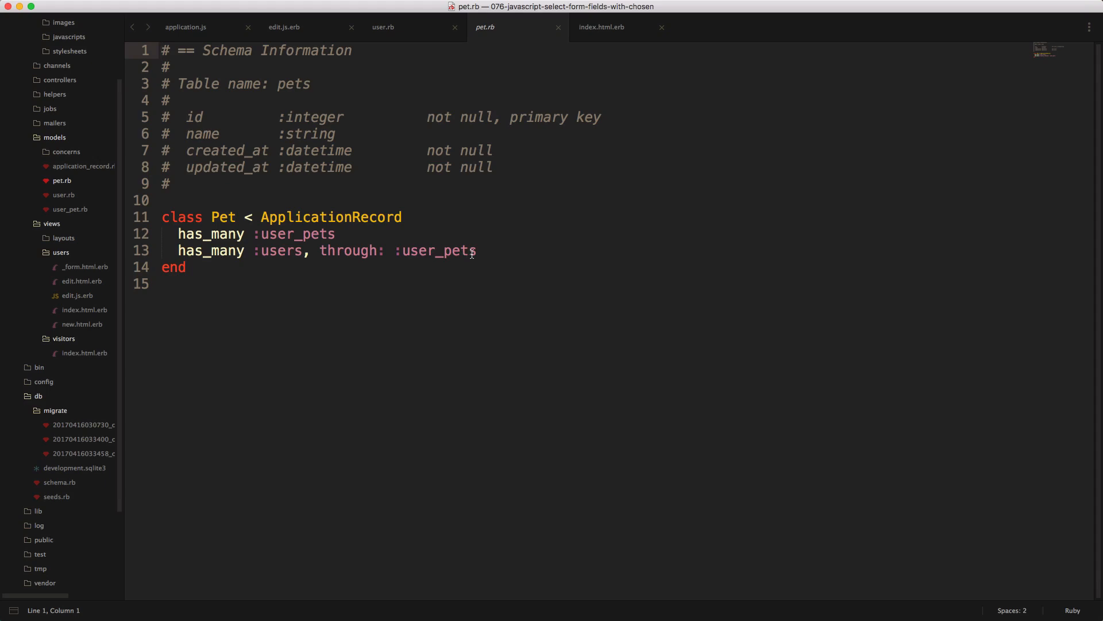
pyautogui.click(69, 210)
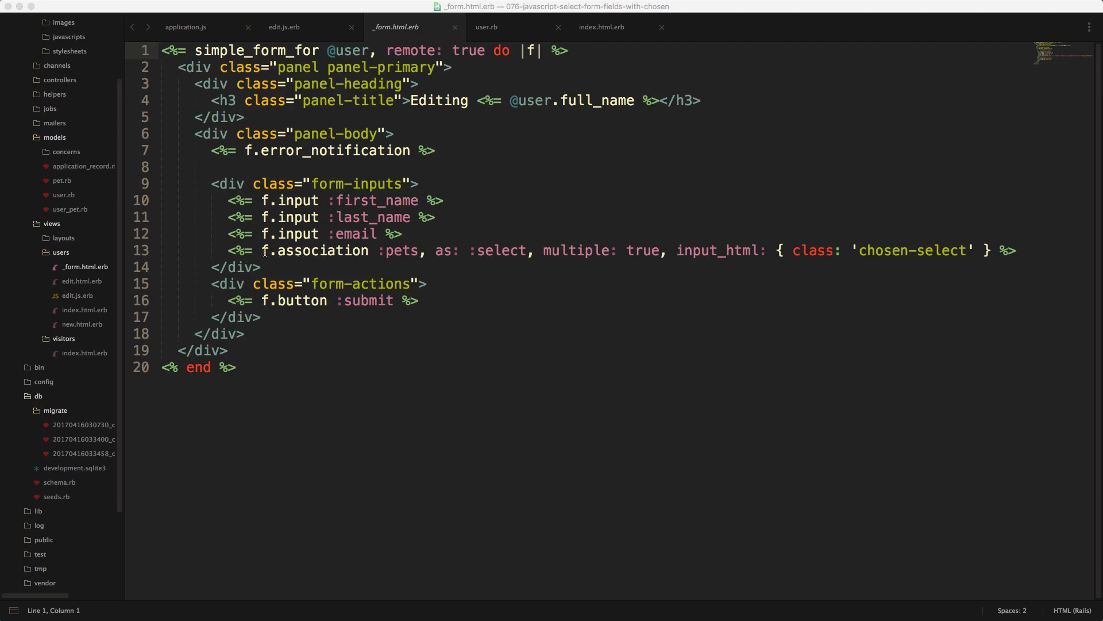
# - Add class 'chosen-select' to the pets association's select input in _form.html.erb
pyautogui.doubleClick(314, 250)
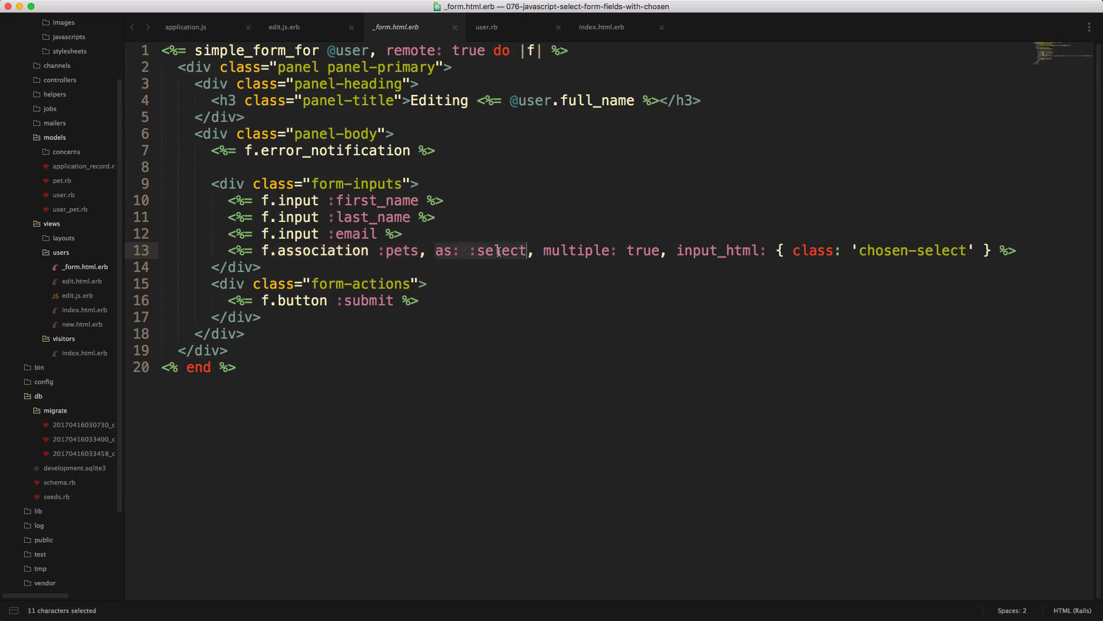
pyautogui.doubleClick(576, 250)
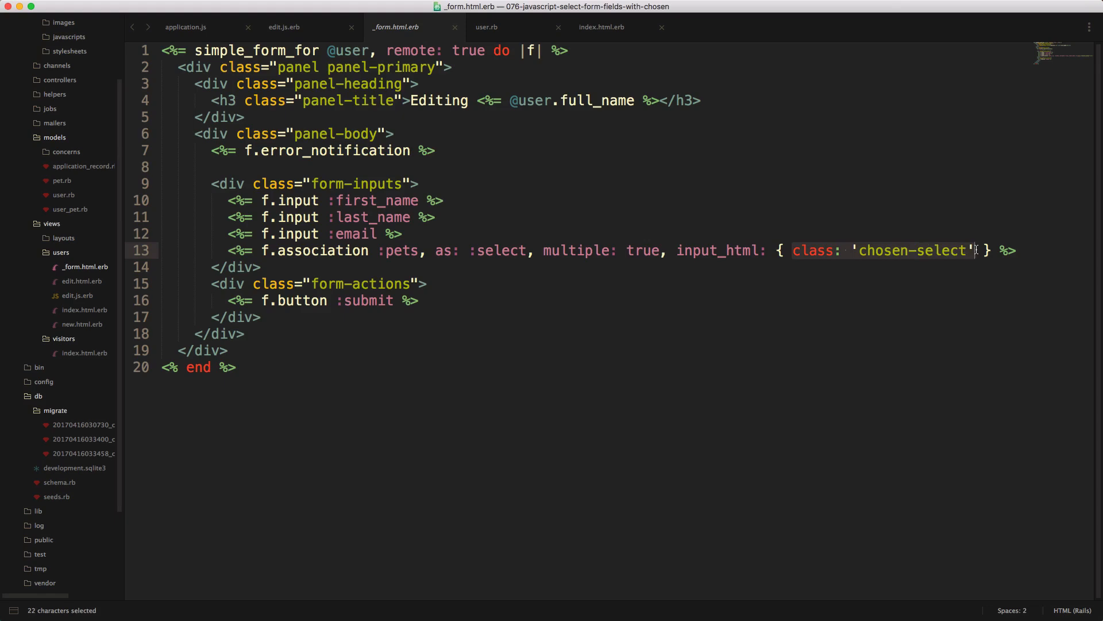
pyautogui.moveTo(562, 300)
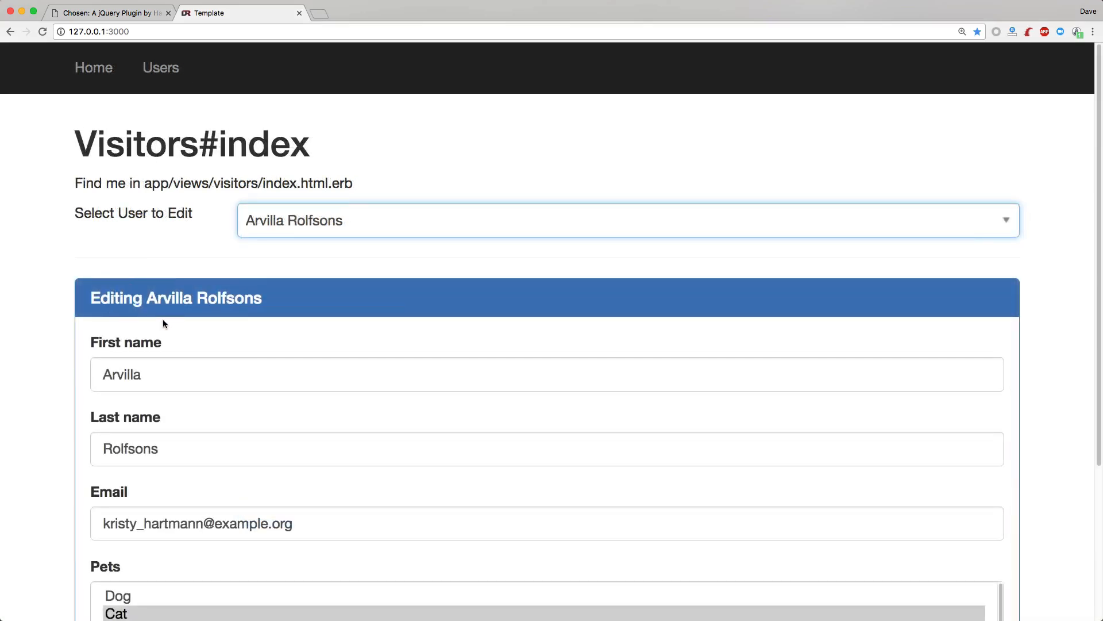
pyautogui.scroll(-3)
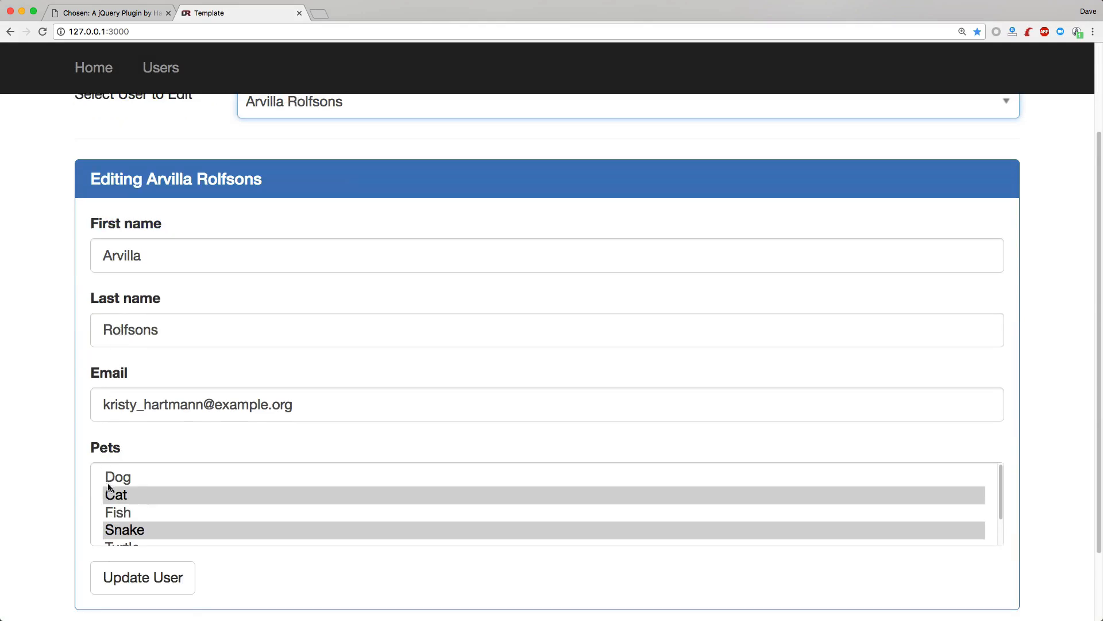
pyautogui.moveTo(125, 540)
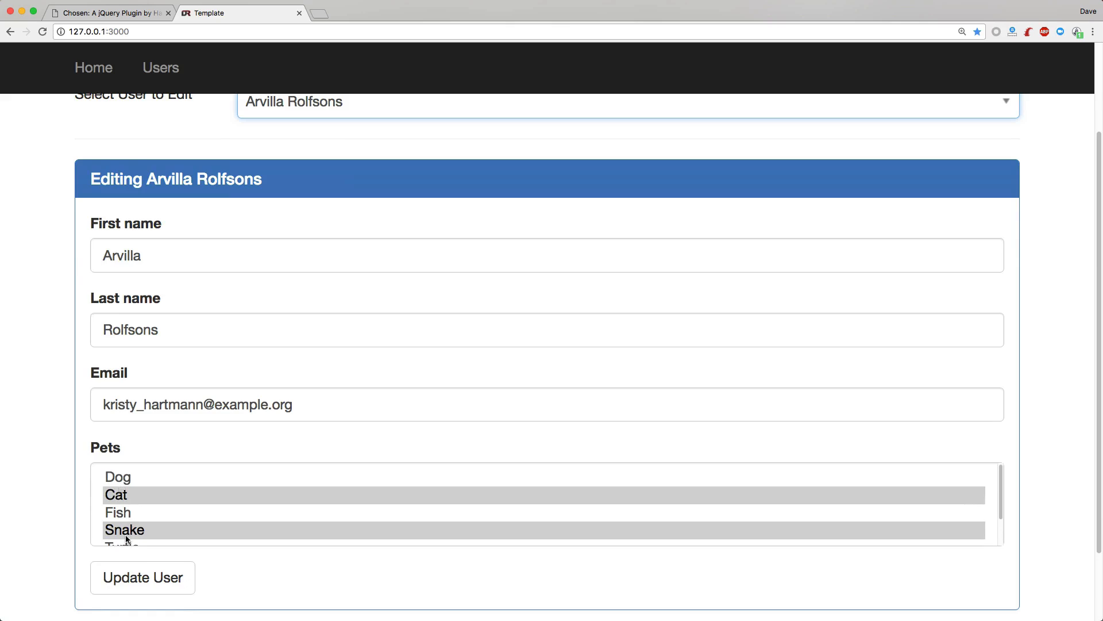
pyautogui.moveTo(160, 68)
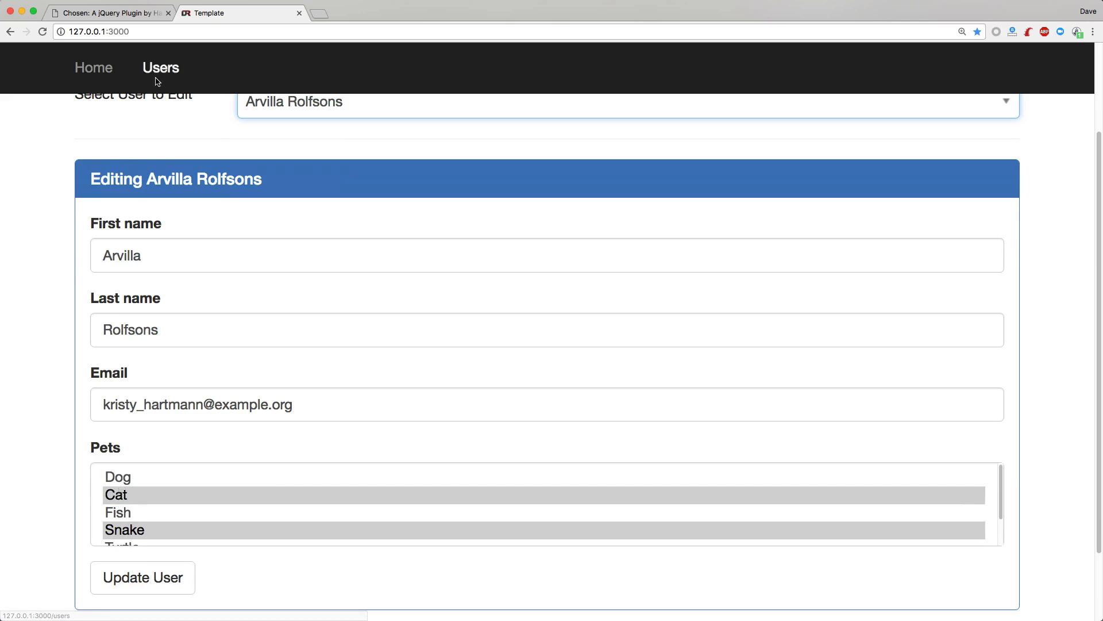
pyautogui.click(160, 68)
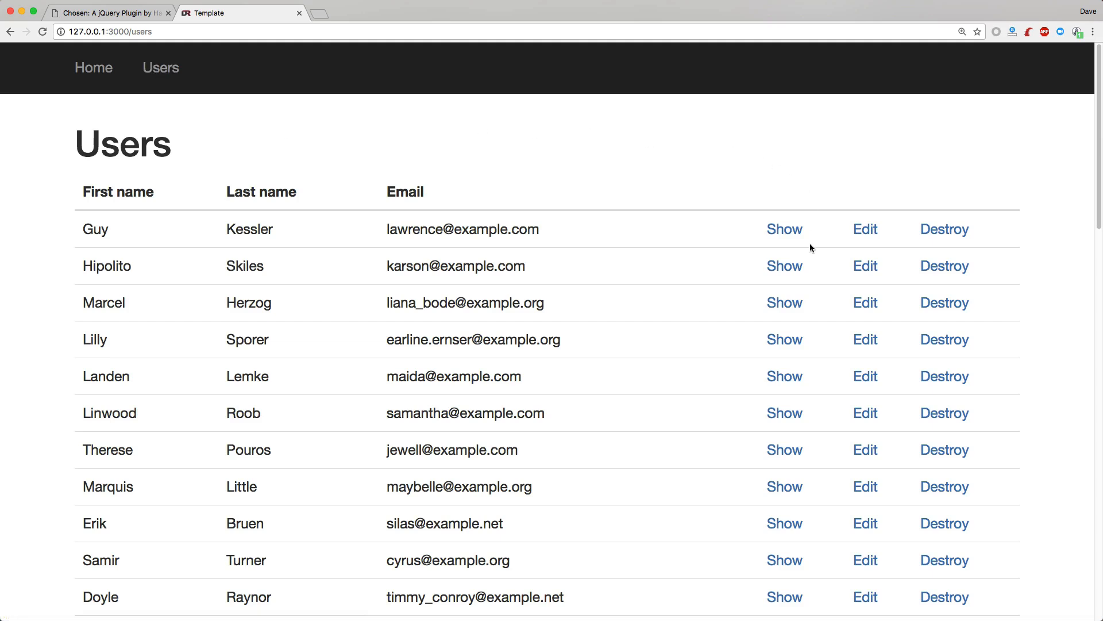
pyautogui.click(865, 228)
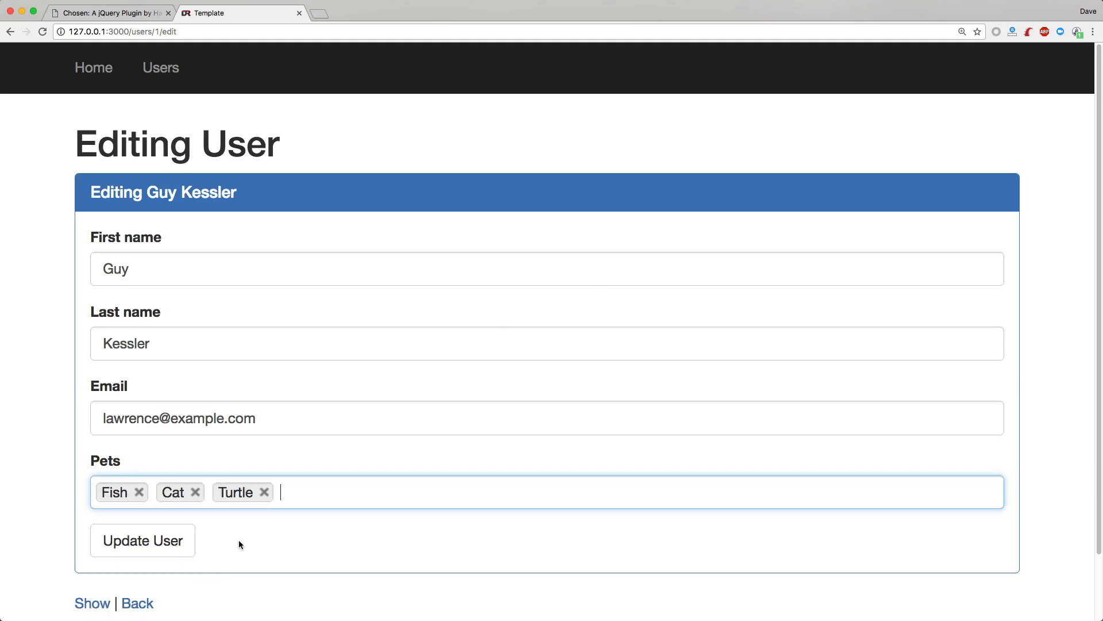
pyautogui.write('Monkey')
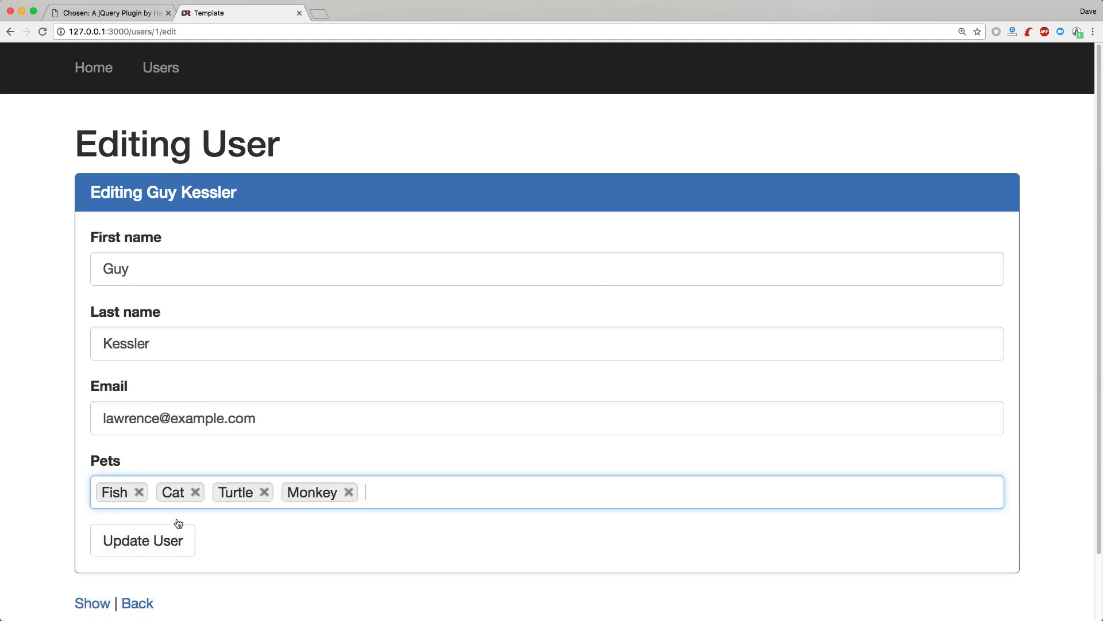
pyautogui.click(140, 492)
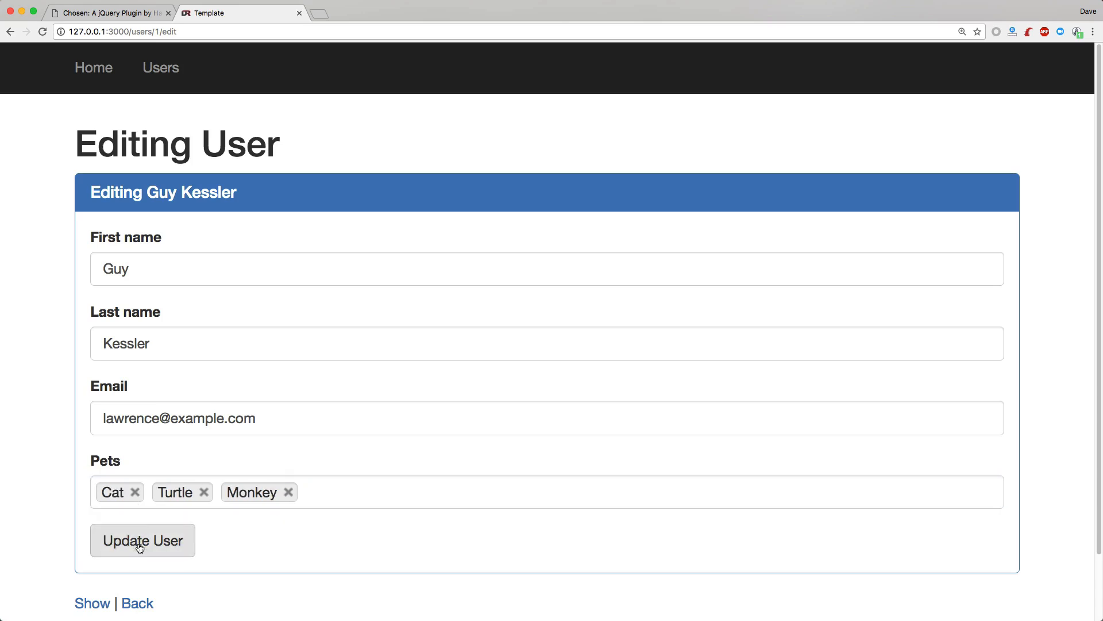
pyautogui.click(142, 540)
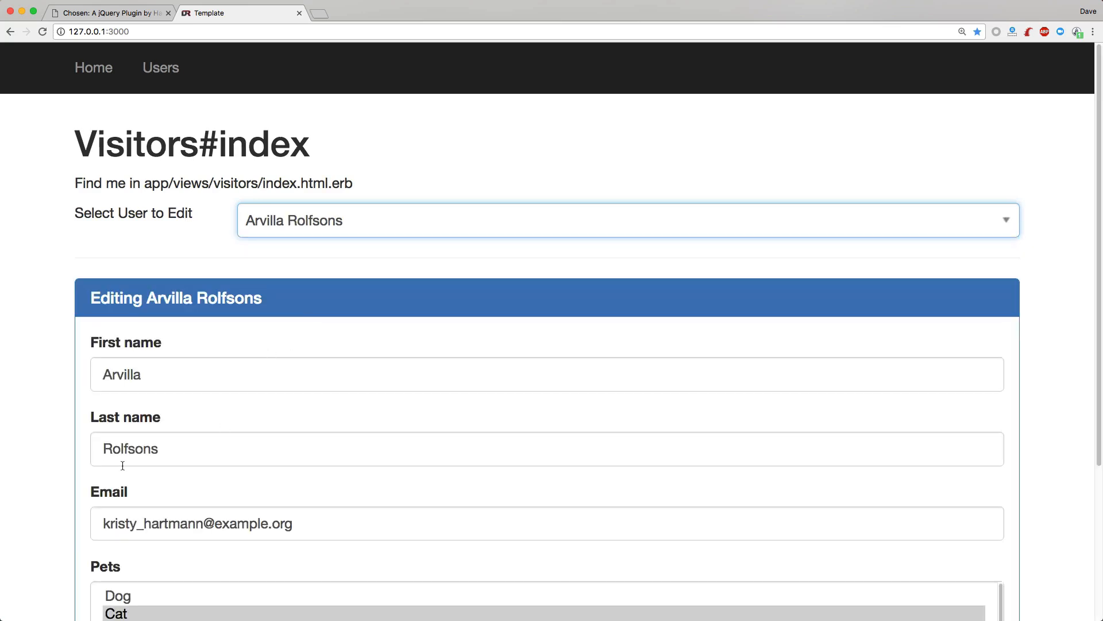
pyautogui.scroll(-3)
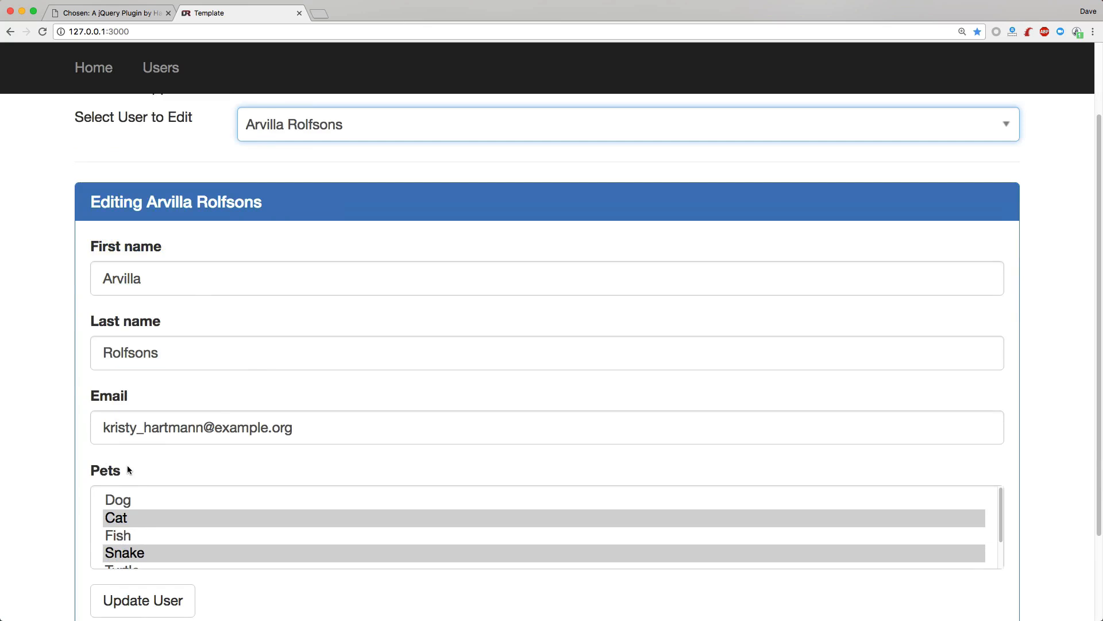
pyautogui.moveTo(148, 514)
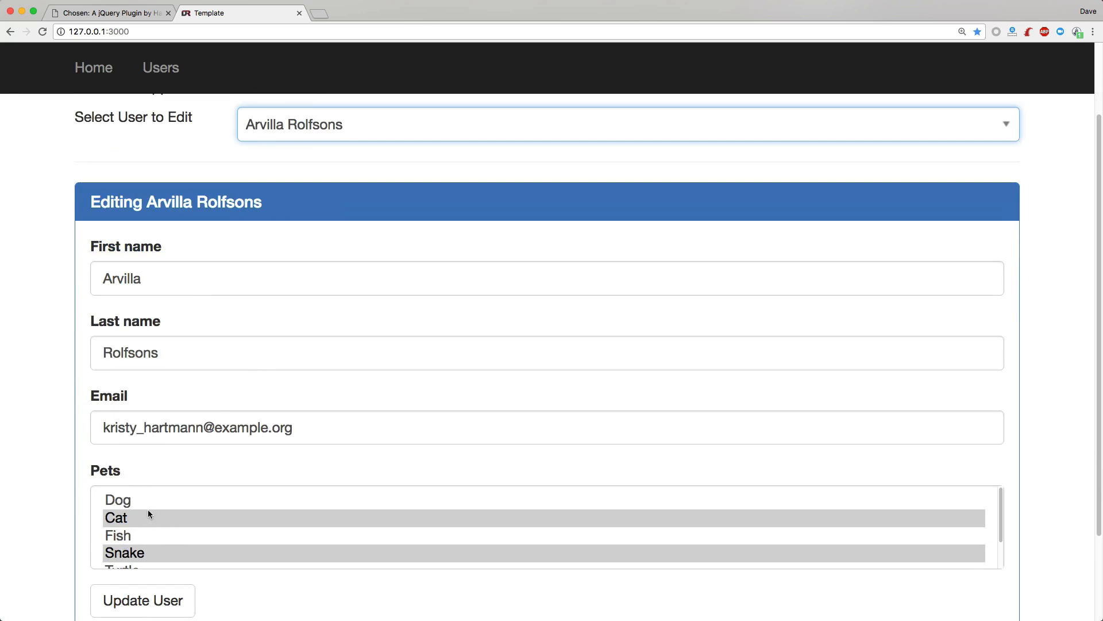
pyautogui.moveTo(154, 493)
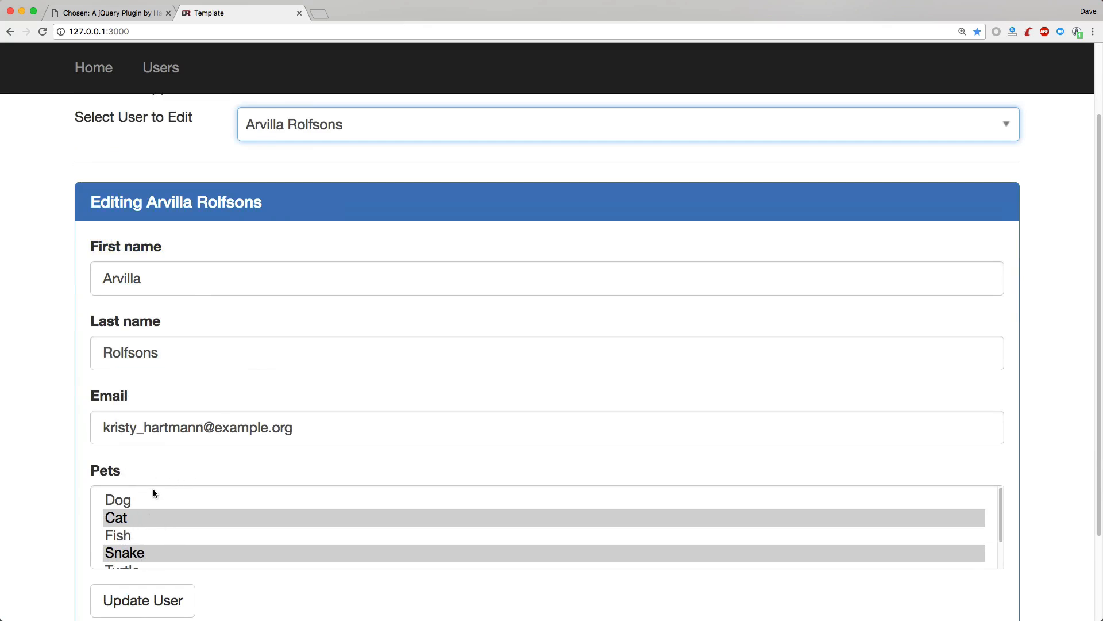
pyautogui.moveTo(125, 511)
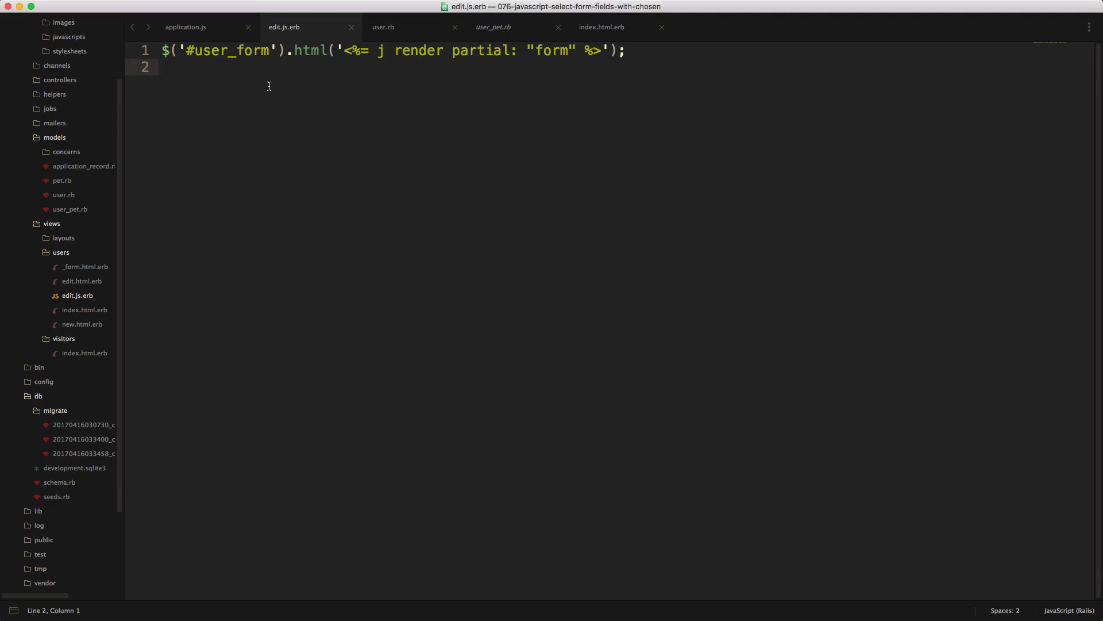
# - Add $(".chosen-select").chosen() as the second line of edit.js.erb
pyautogui.write('$(".chosen-select").chosen()')
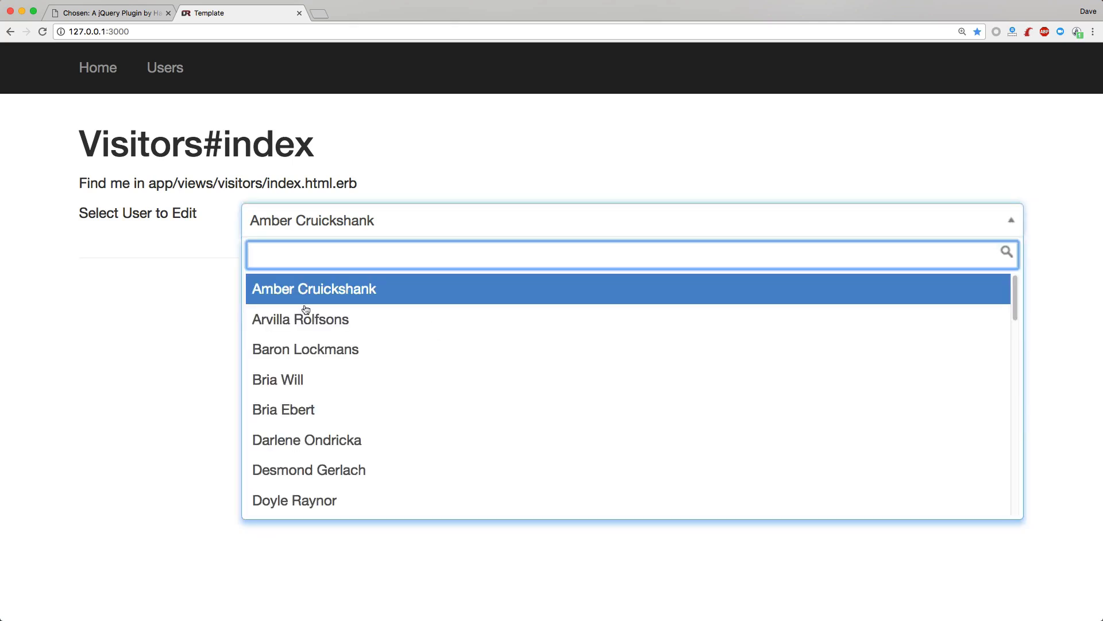
pyautogui.click(300, 319)
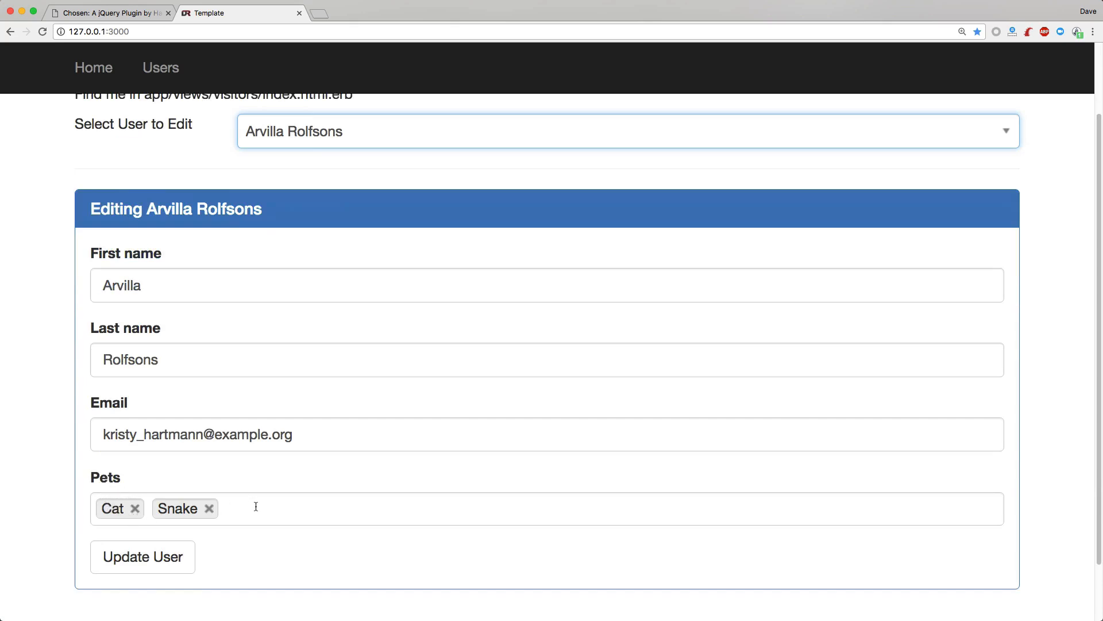
pyautogui.click(281, 508)
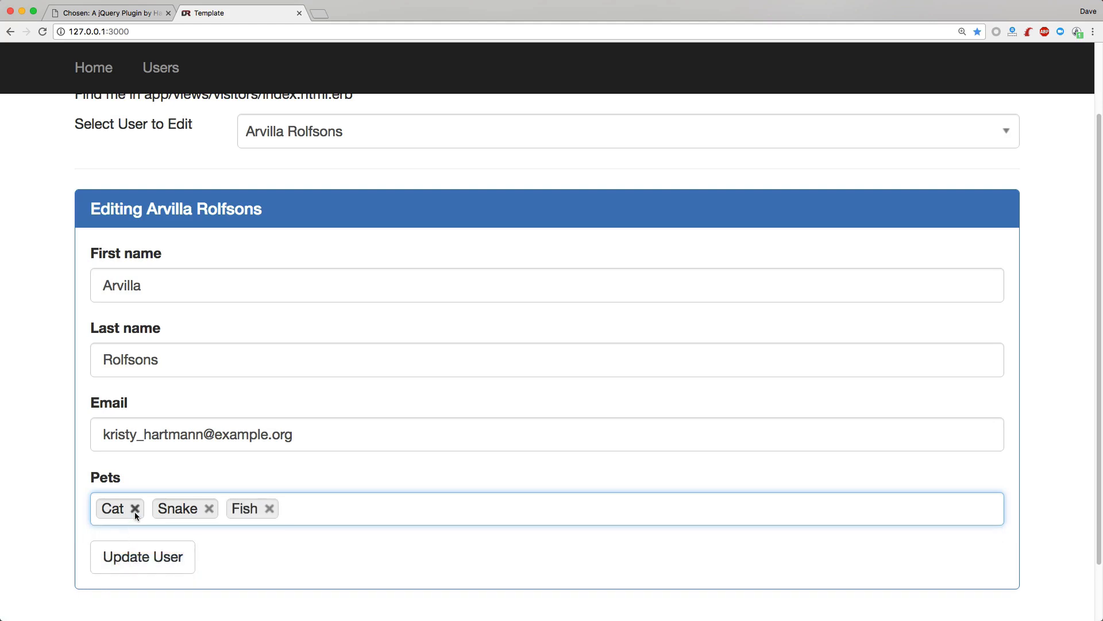
pyautogui.click(142, 557)
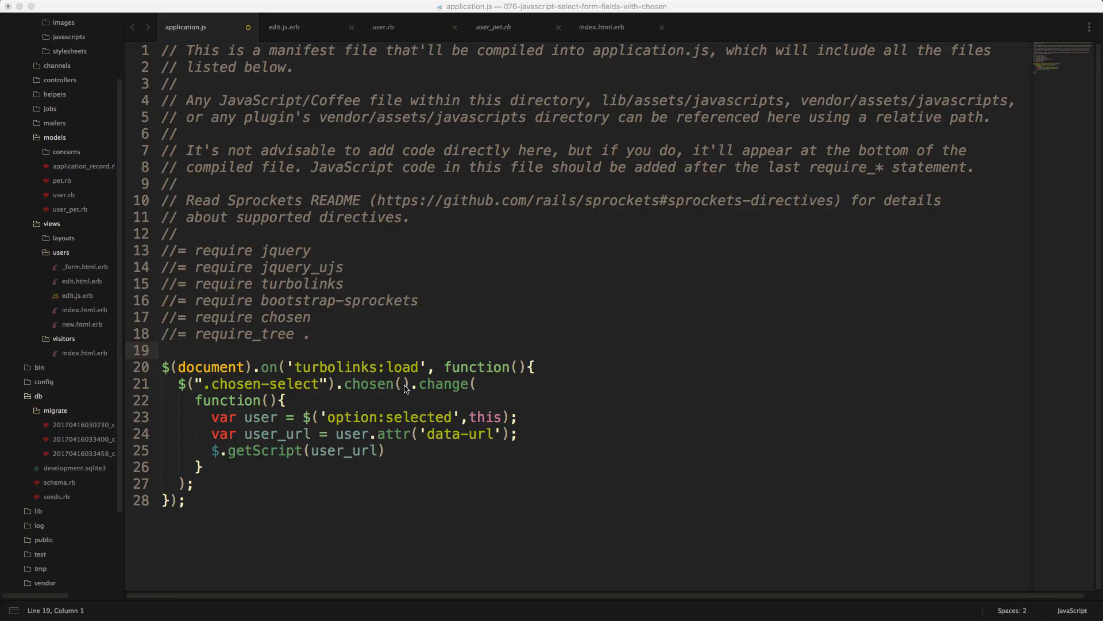
pyautogui.moveTo(386, 393)
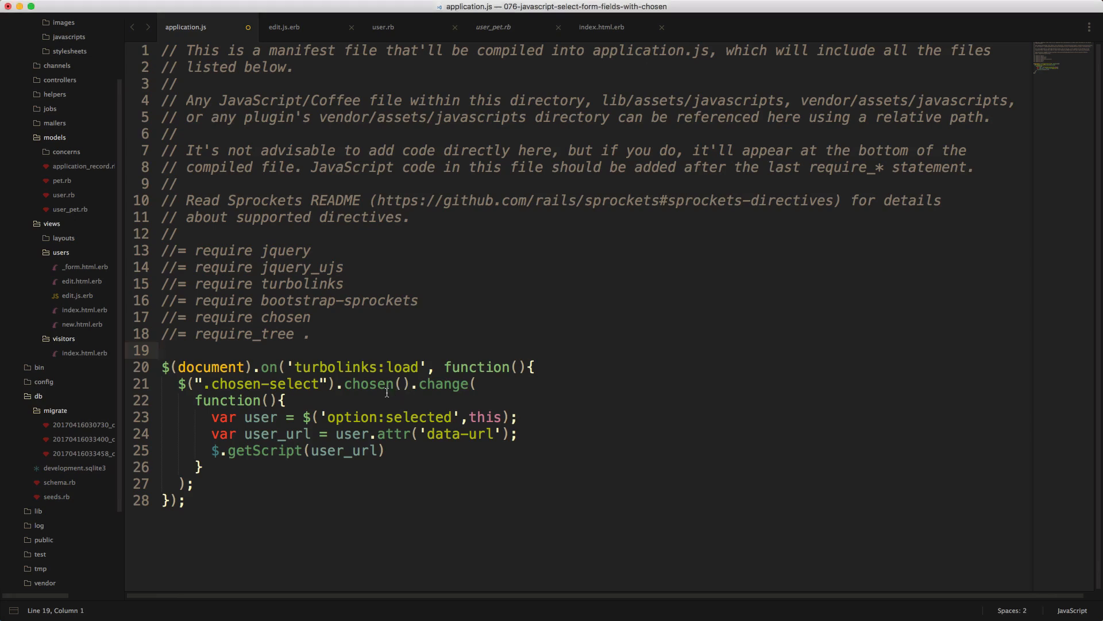
pyautogui.moveTo(222, 483)
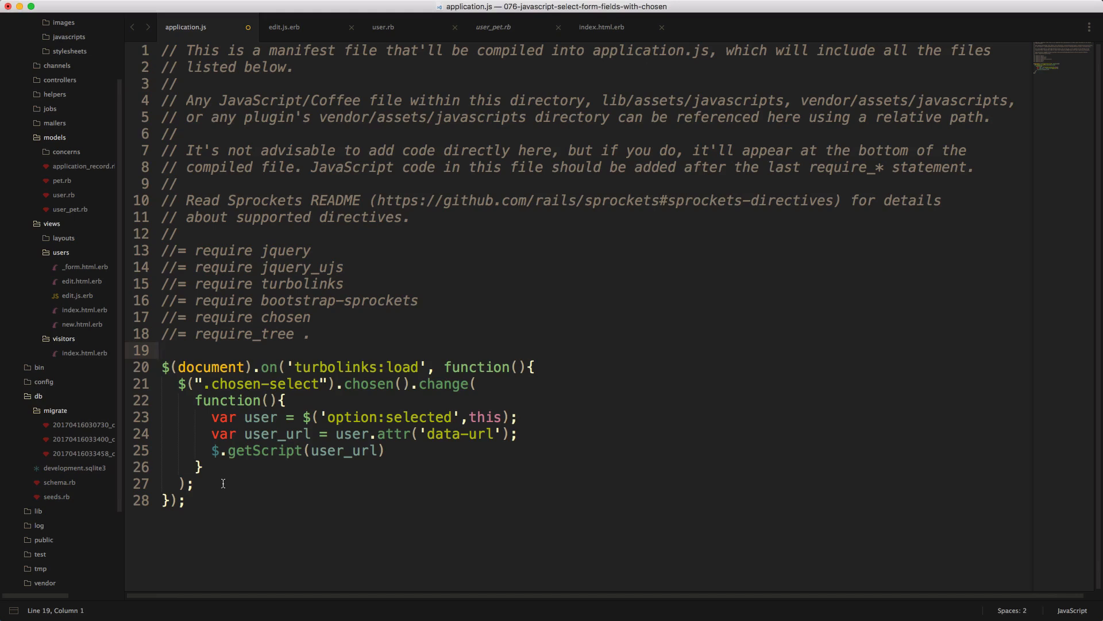
# - Wrap application.js's Chosen code in chosen_init() and call chosen_init() on turbolinks:load
pyautogui.write('function chosen-init() {')
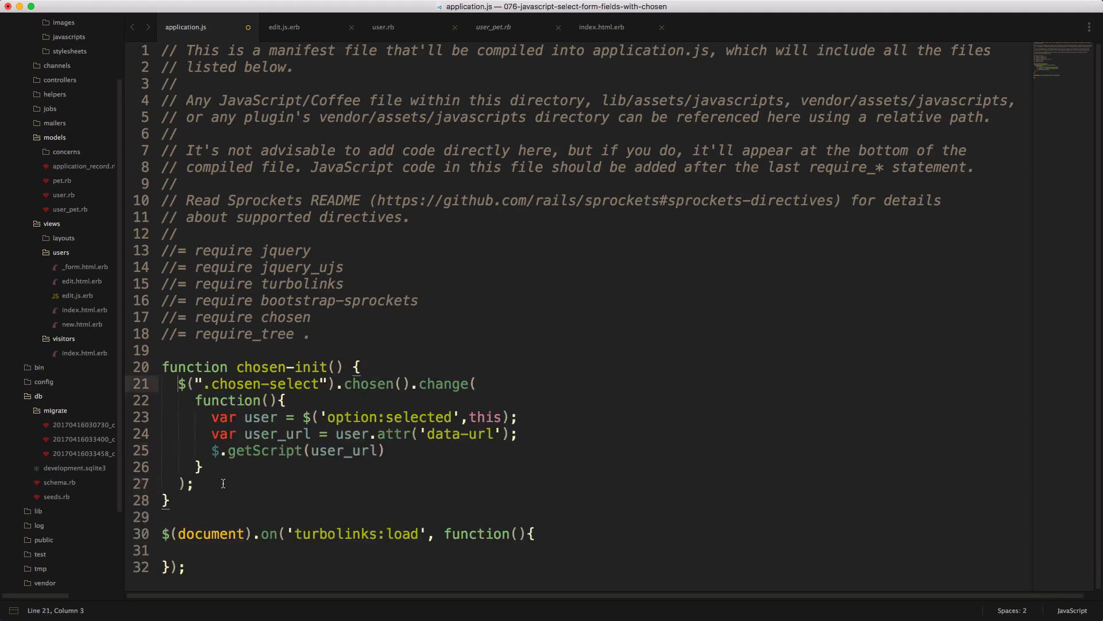
pyautogui.click(311, 367)
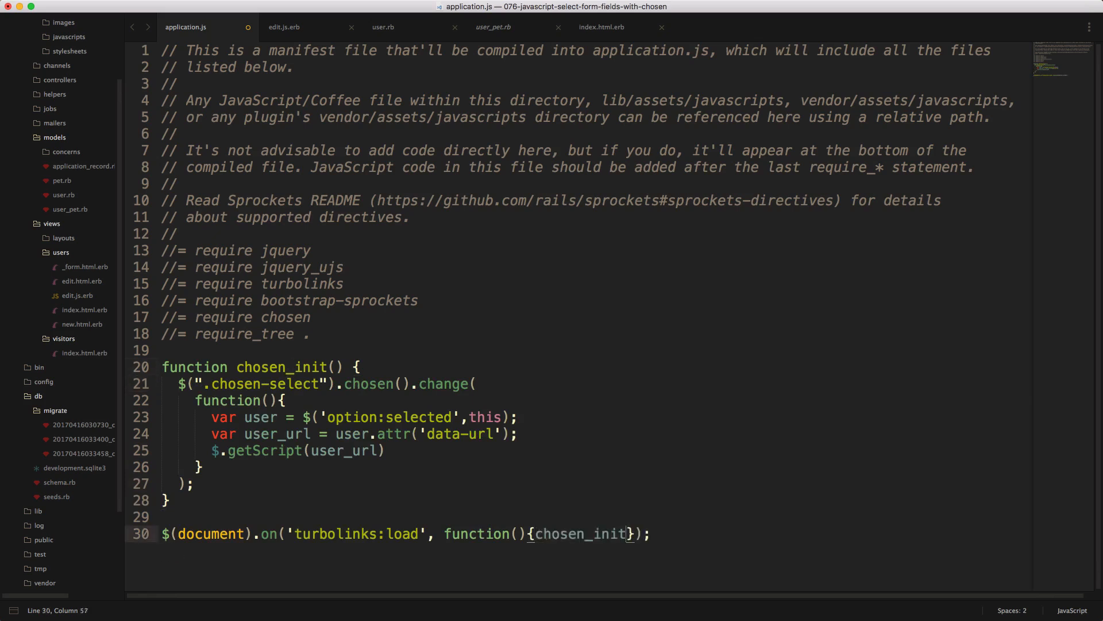
pyautogui.write('()')
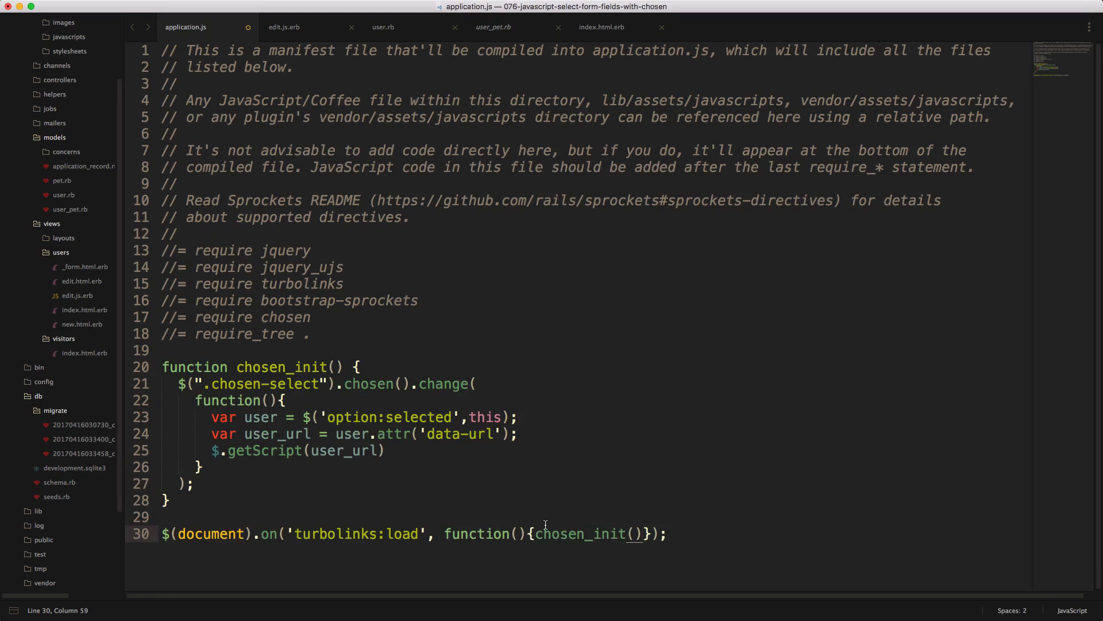
pyautogui.click(285, 27)
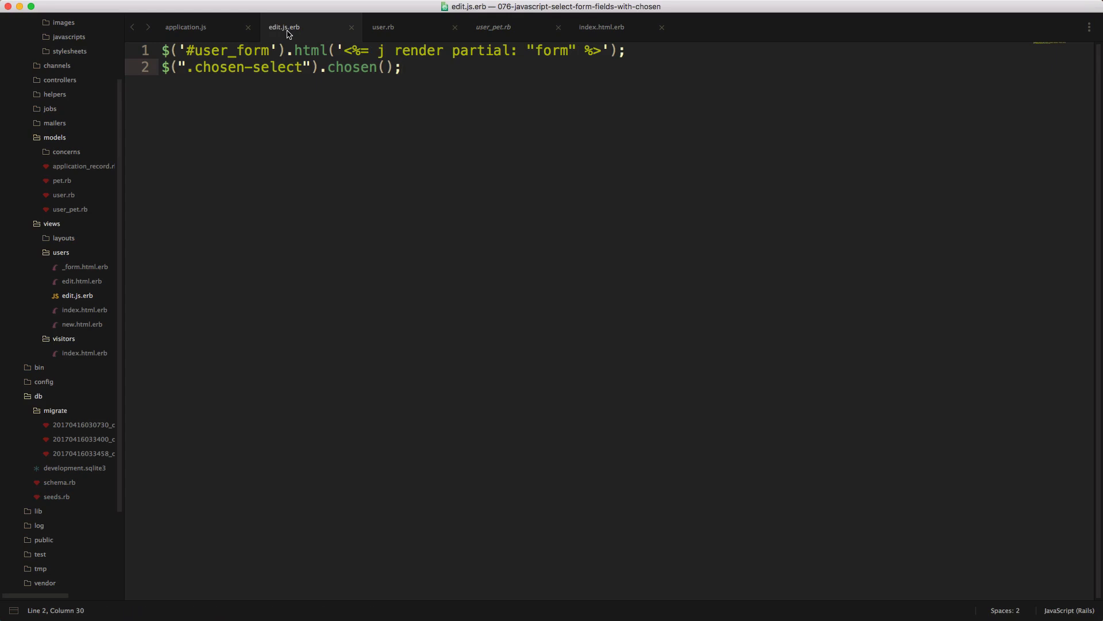
# - Prefix edit.js.erb line 2 with // and add chosen_init(); beneath it
pyautogui.write('//')
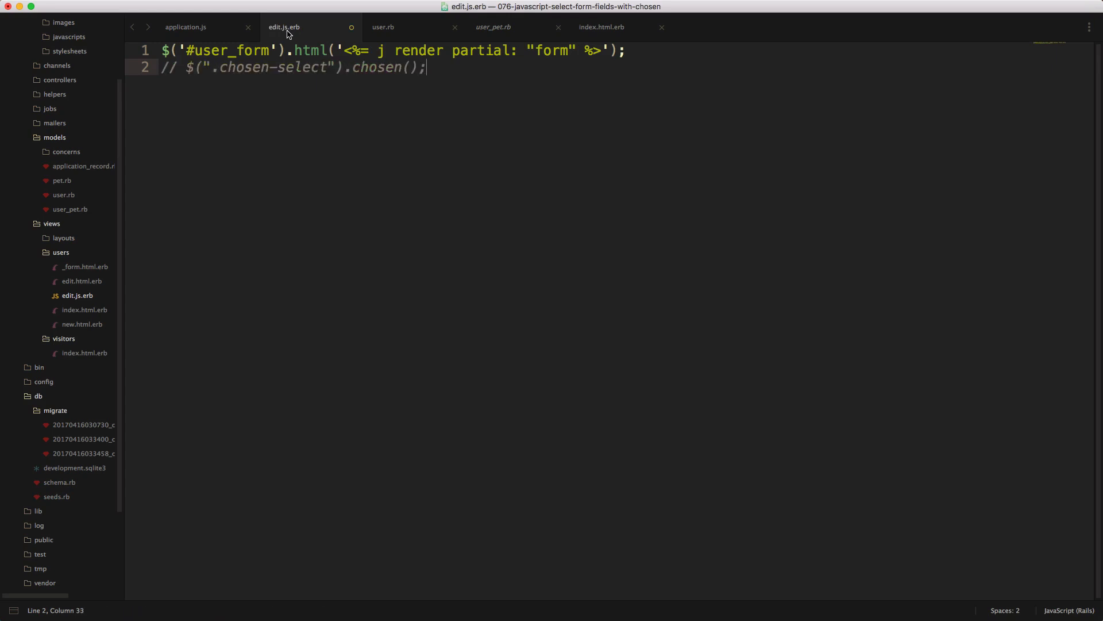
pyautogui.write('chosen_init();')
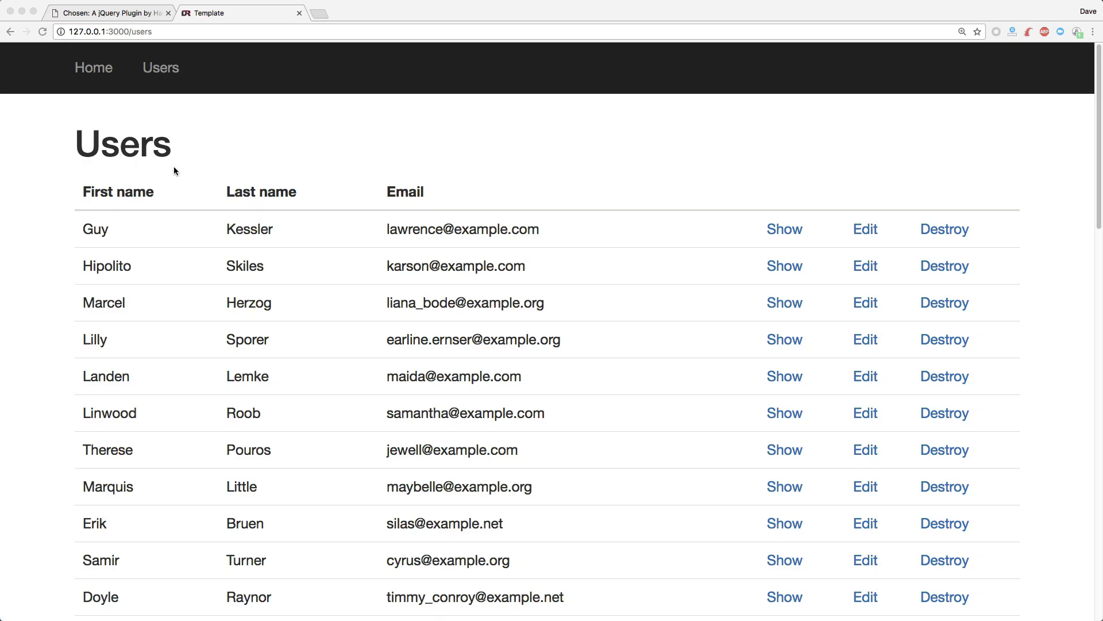
pyautogui.click(94, 68)
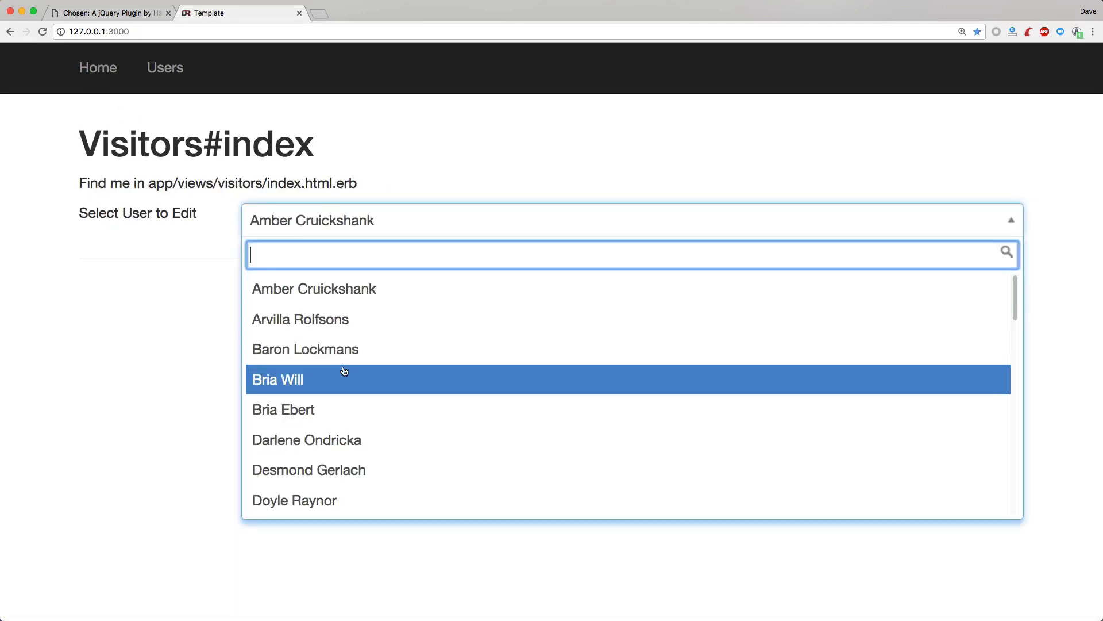
pyautogui.click(283, 408)
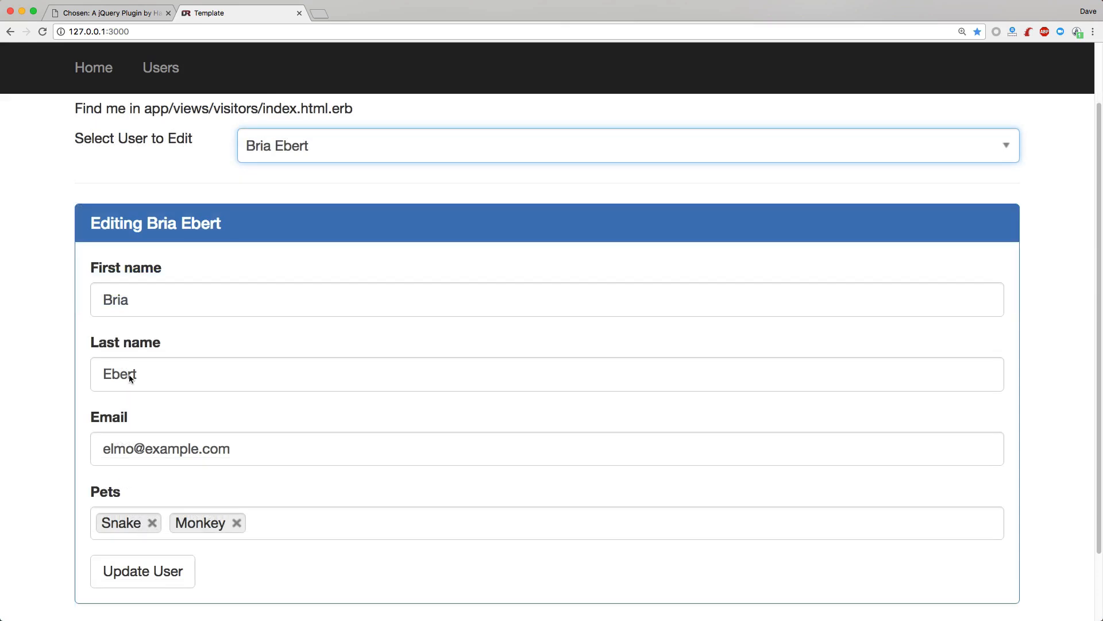
pyautogui.click(142, 570)
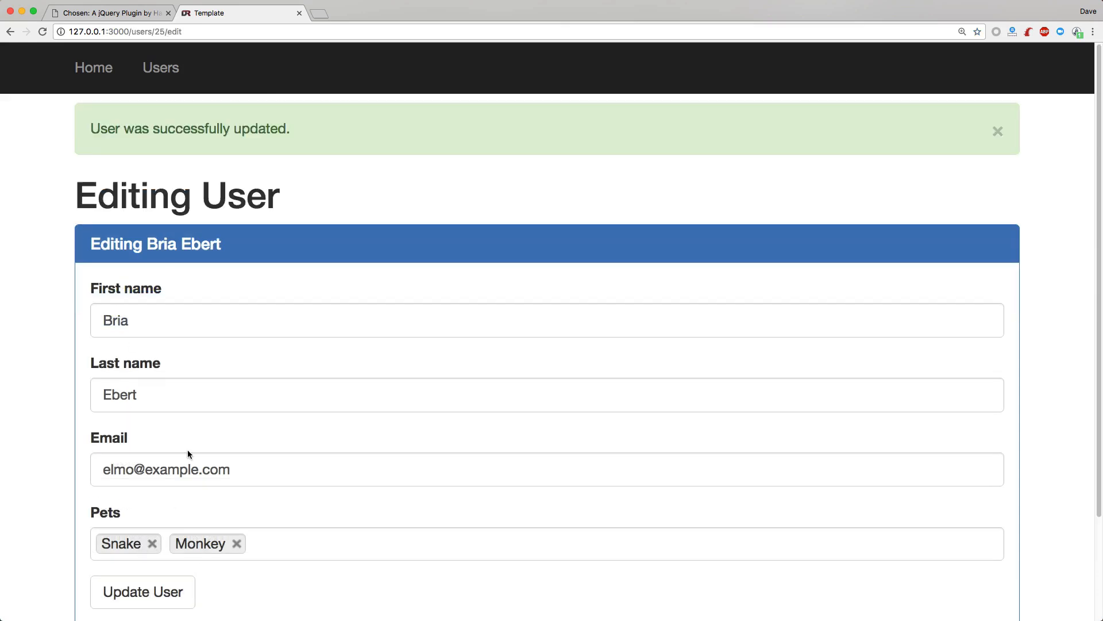
pyautogui.moveTo(187, 449)
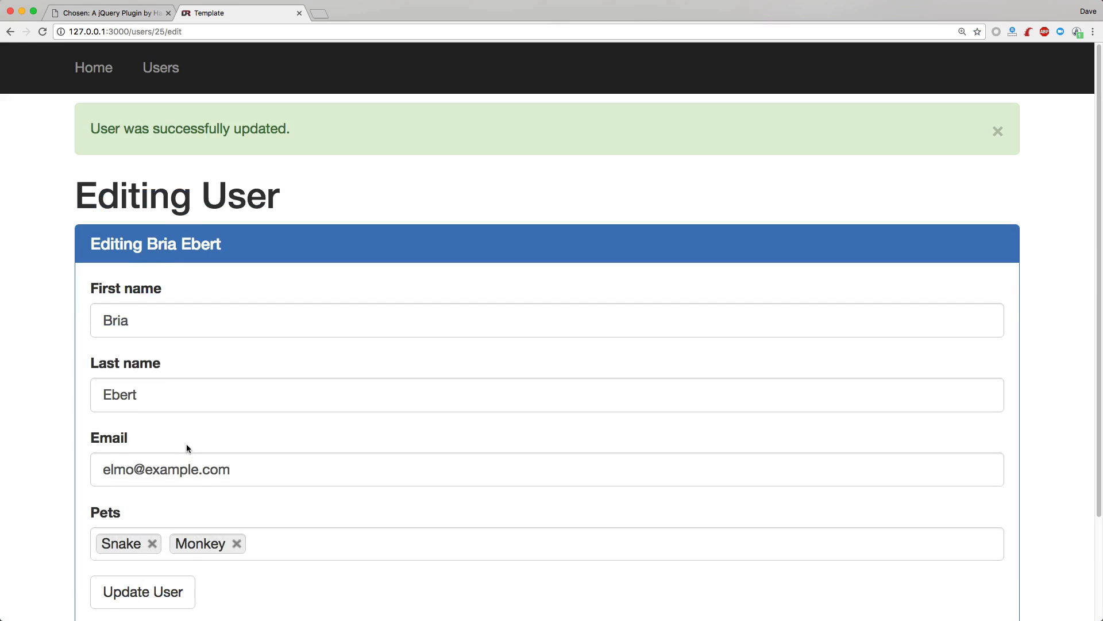